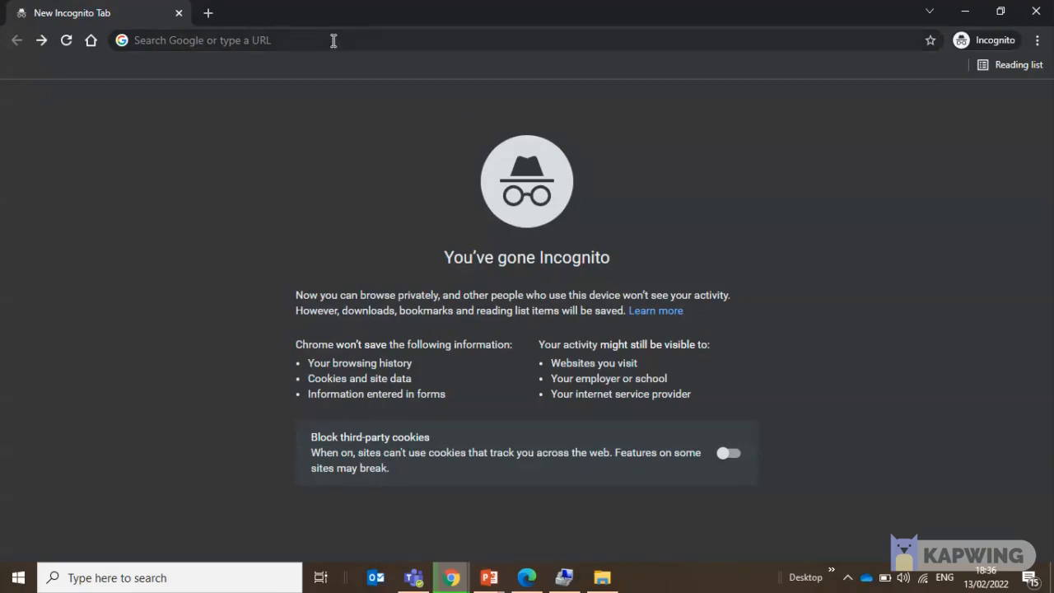
# - Search Google for 'arduino ide' and view the results
pyautogui.write('arduino ide')
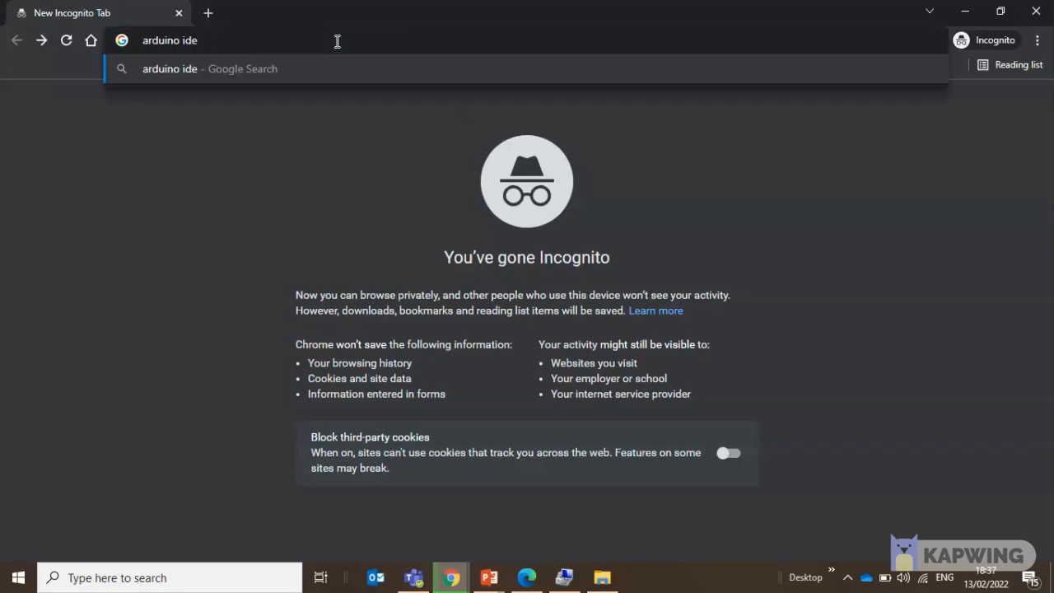
pyautogui.press('Return')
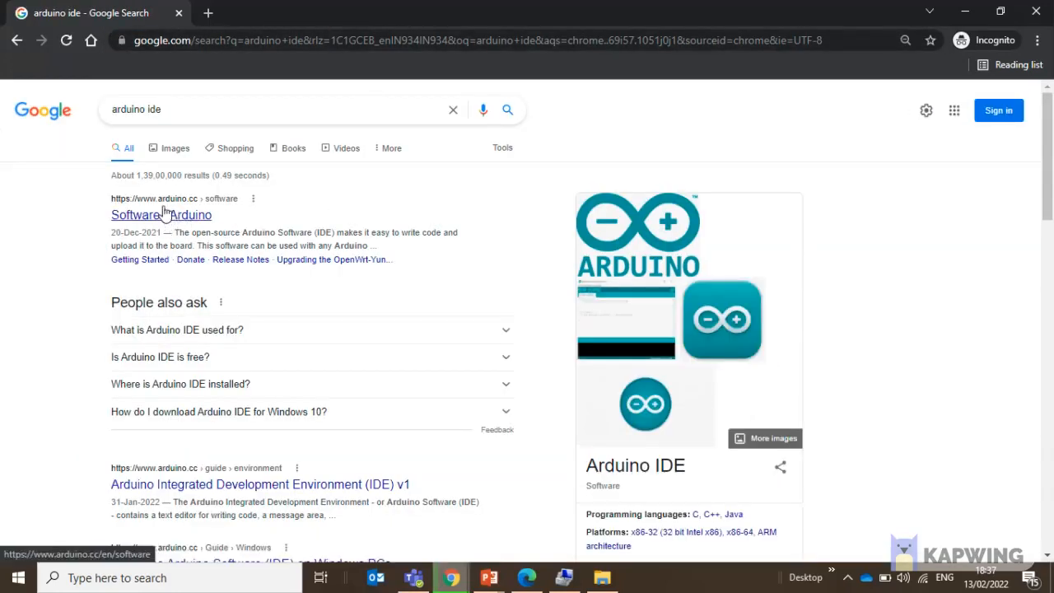
pyautogui.scroll(3)
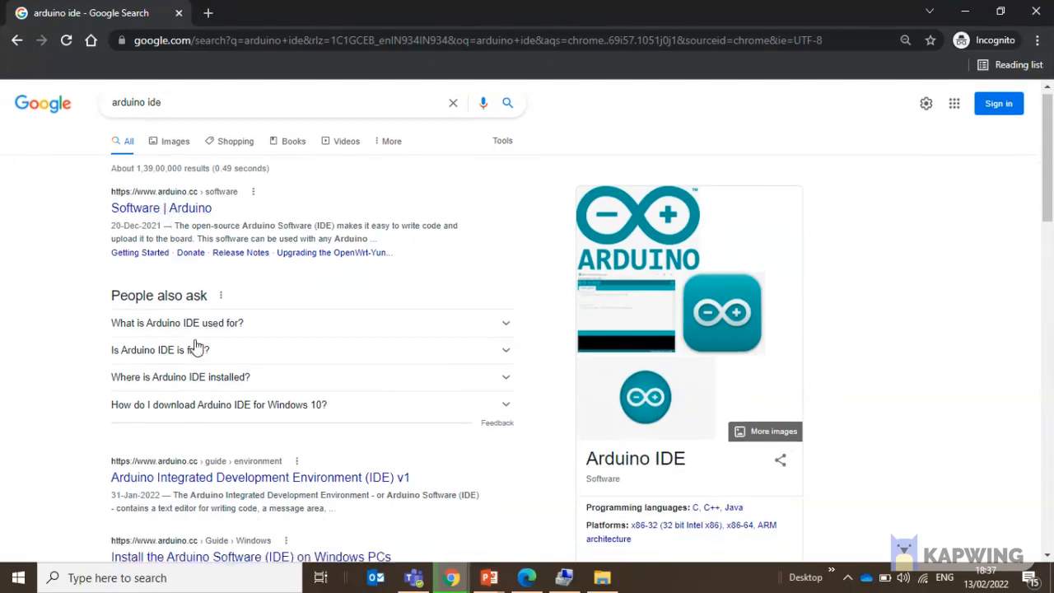
pyautogui.scroll(3)
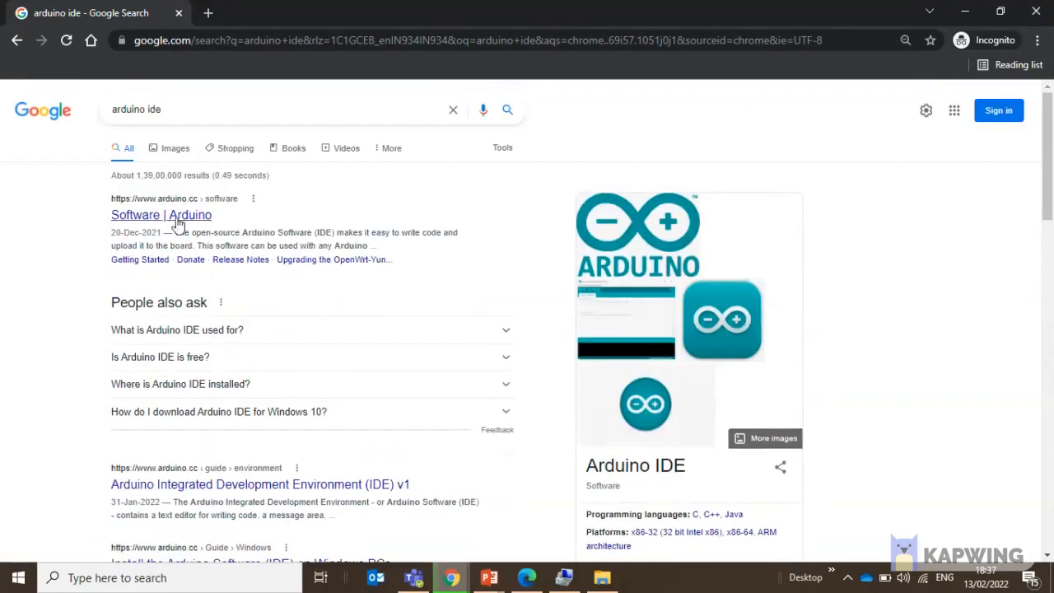
# - Open the Software | Arduino page and download IDE for Windows Win 7+ via Just Download
pyautogui.click(162, 215)
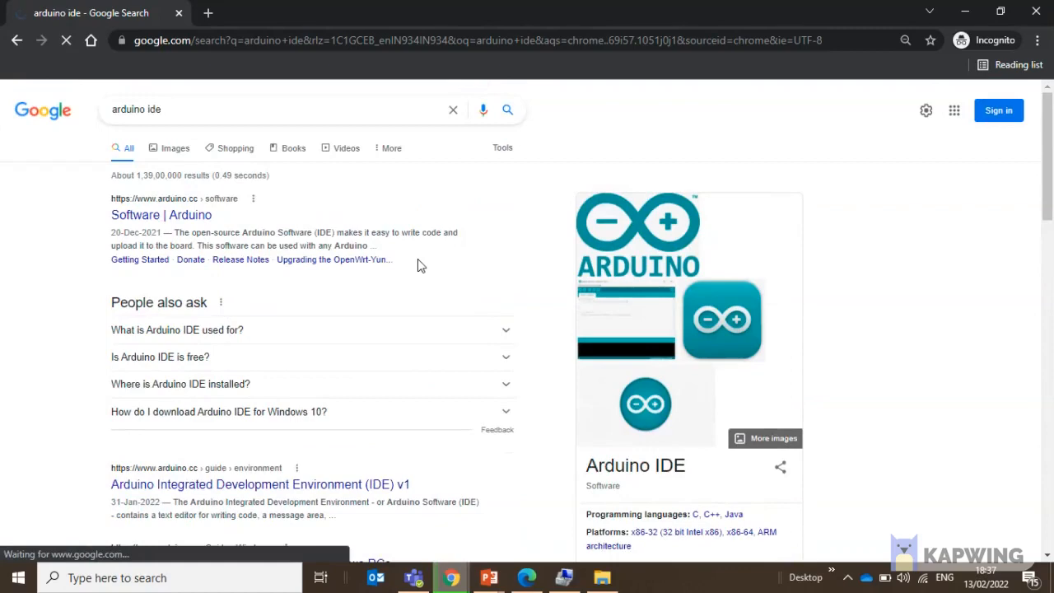
pyautogui.click(161, 215)
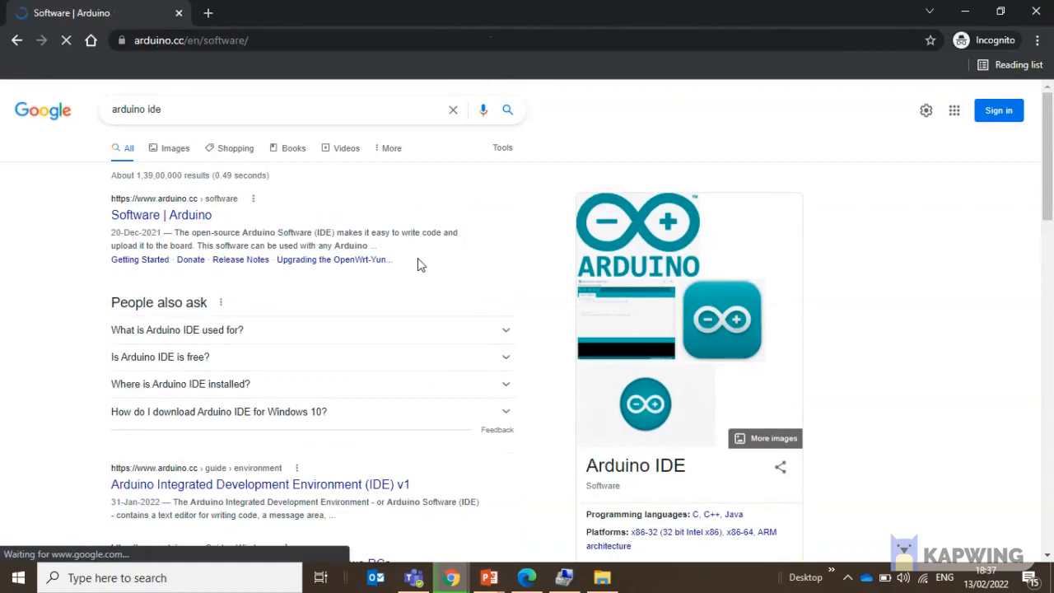
pyautogui.click(161, 215)
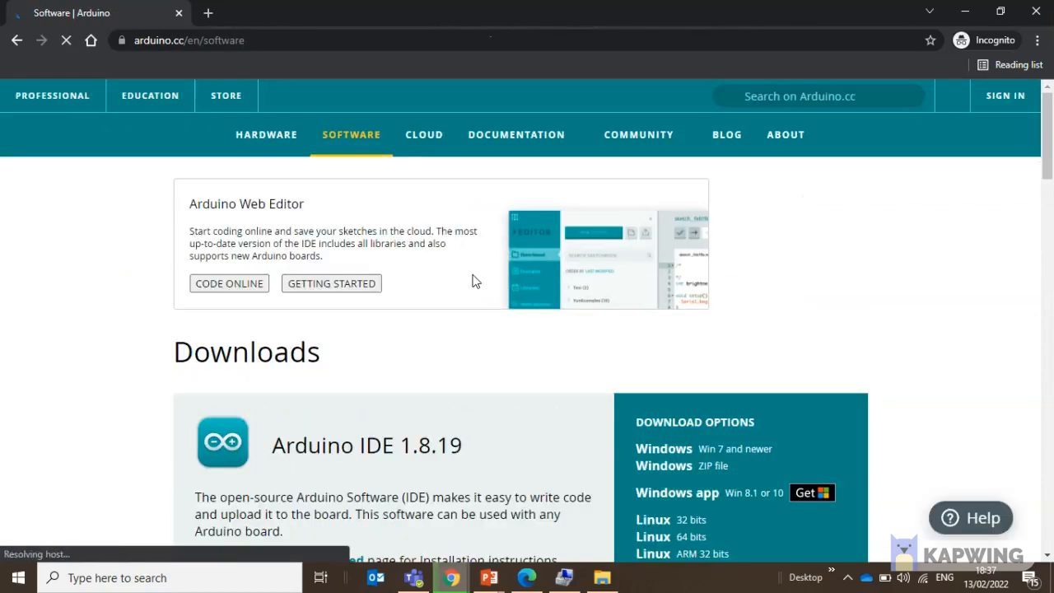
pyautogui.scroll(-3)
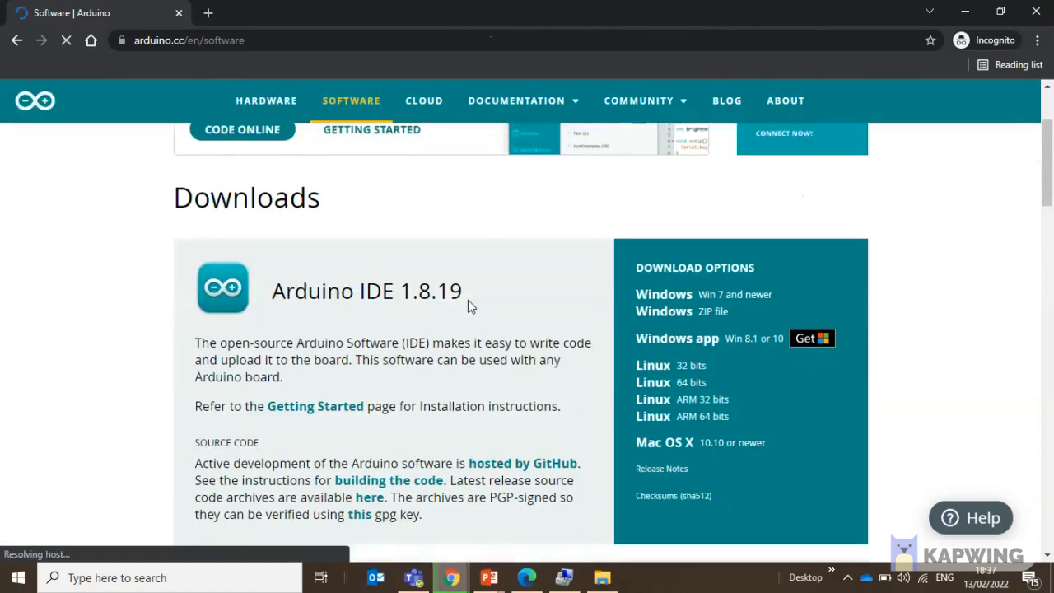
pyautogui.scroll(-3)
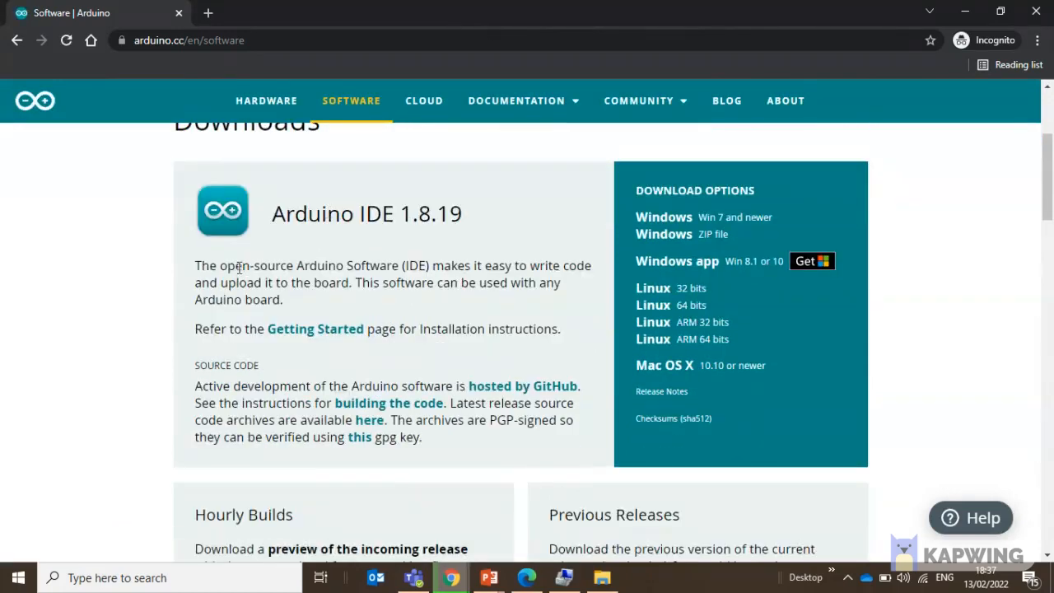
pyautogui.moveTo(663, 245)
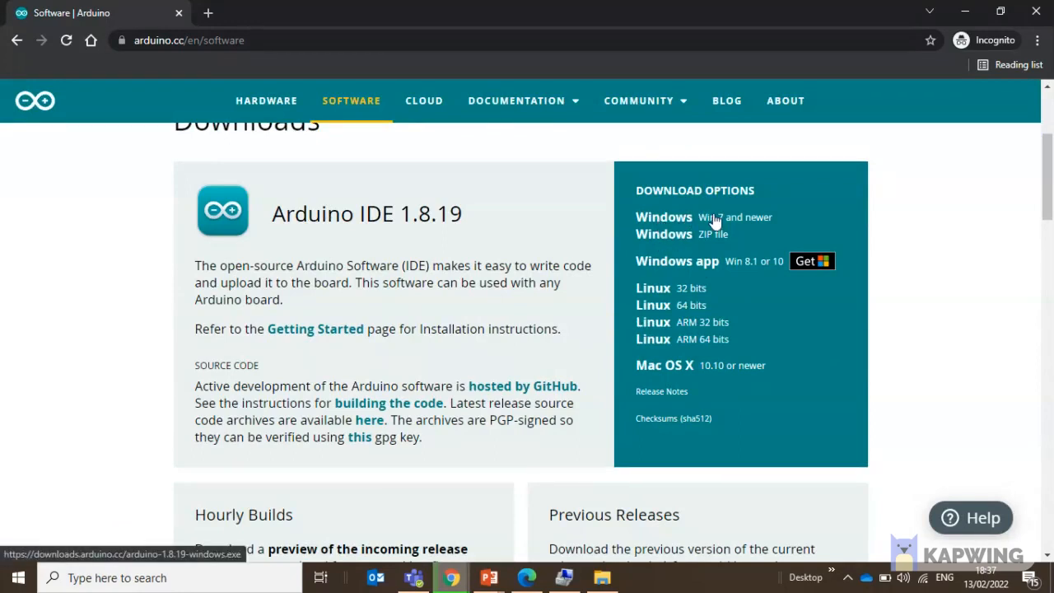
pyautogui.moveTo(734, 222)
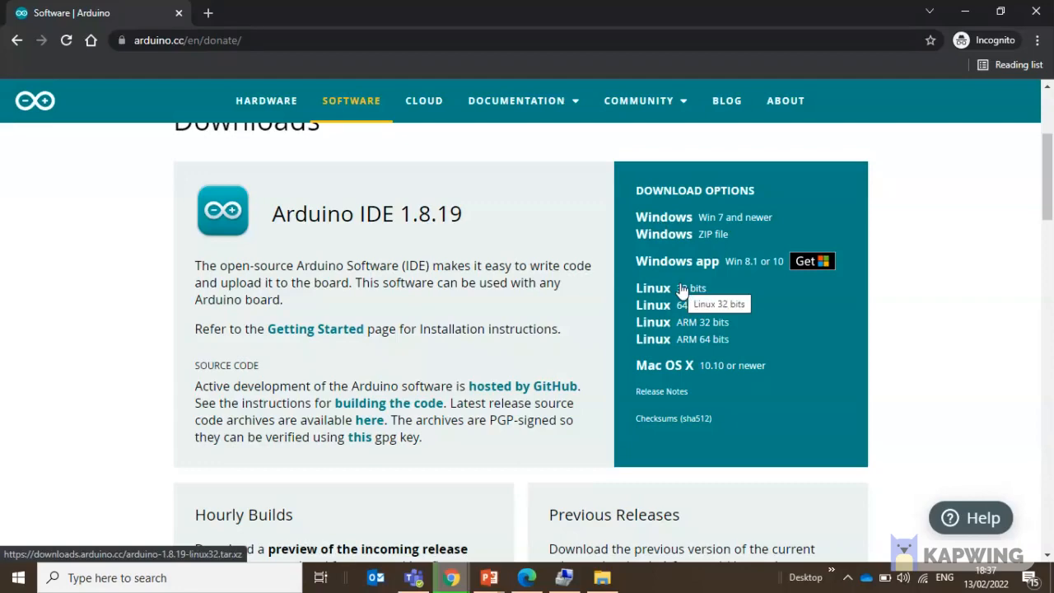
pyautogui.click(653, 287)
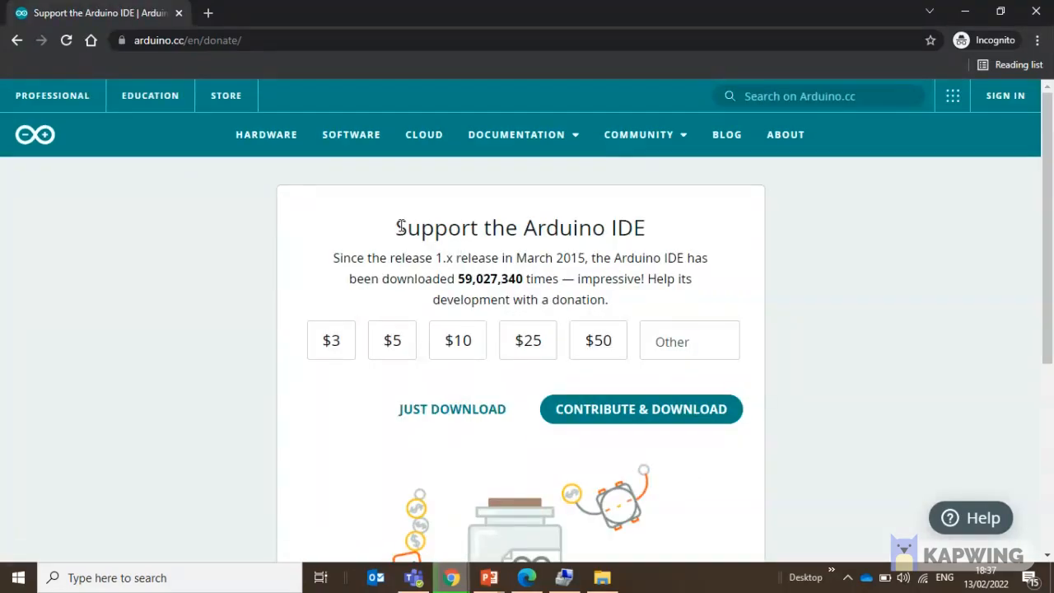
pyautogui.moveTo(566, 254)
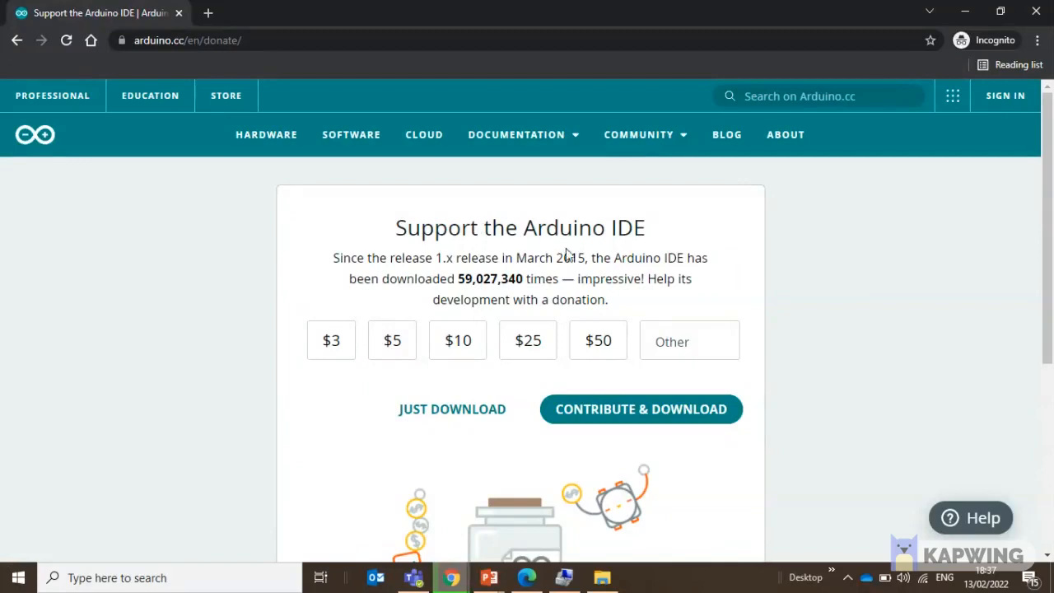
pyautogui.moveTo(638, 416)
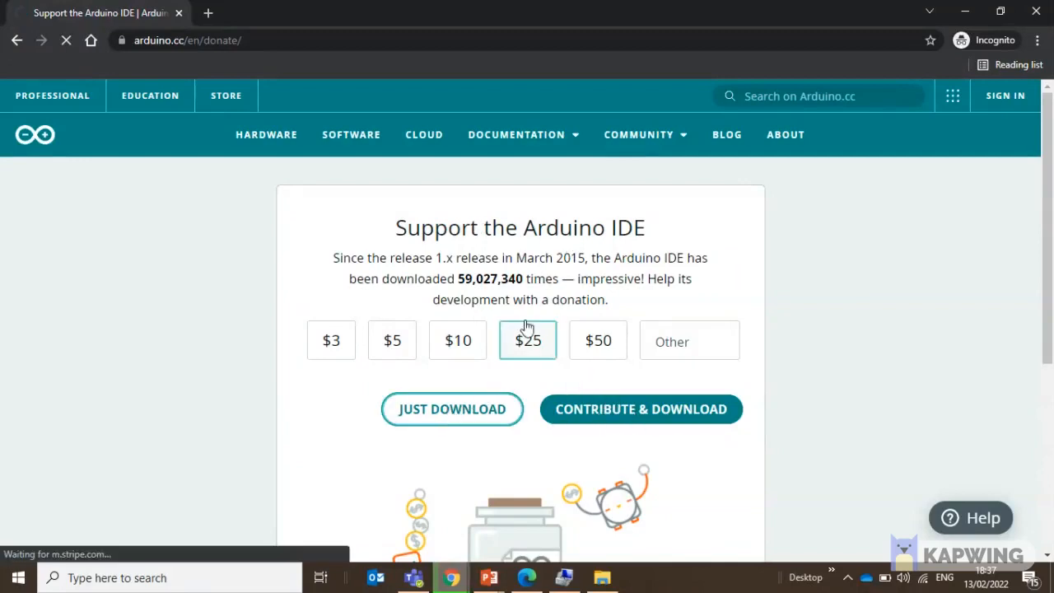
pyautogui.click(452, 408)
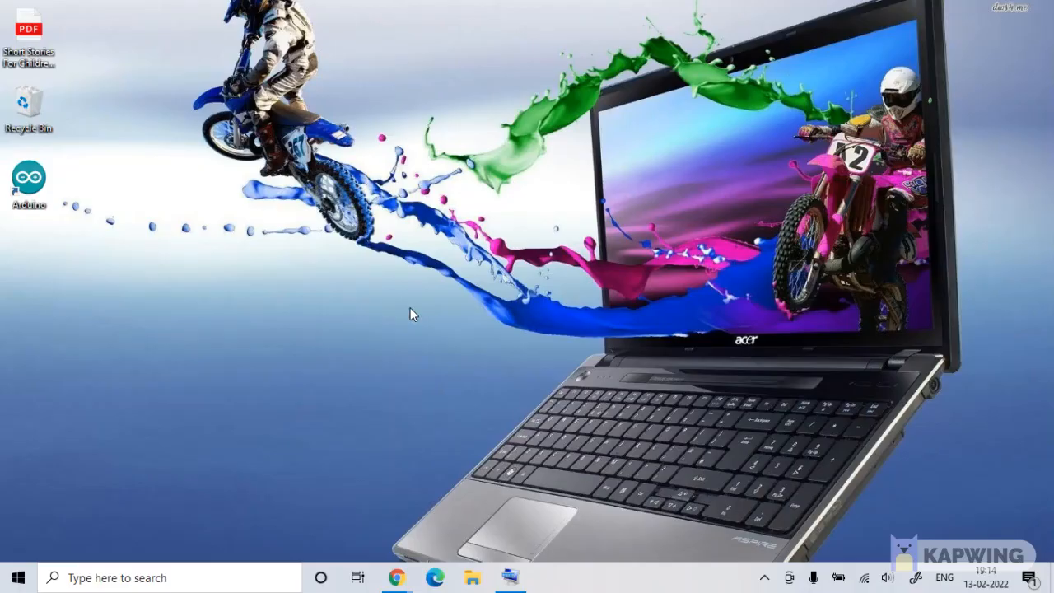
# - Launch Arduino IDE from the desktop icon and maximize its blank sketch window
pyautogui.click(28, 180)
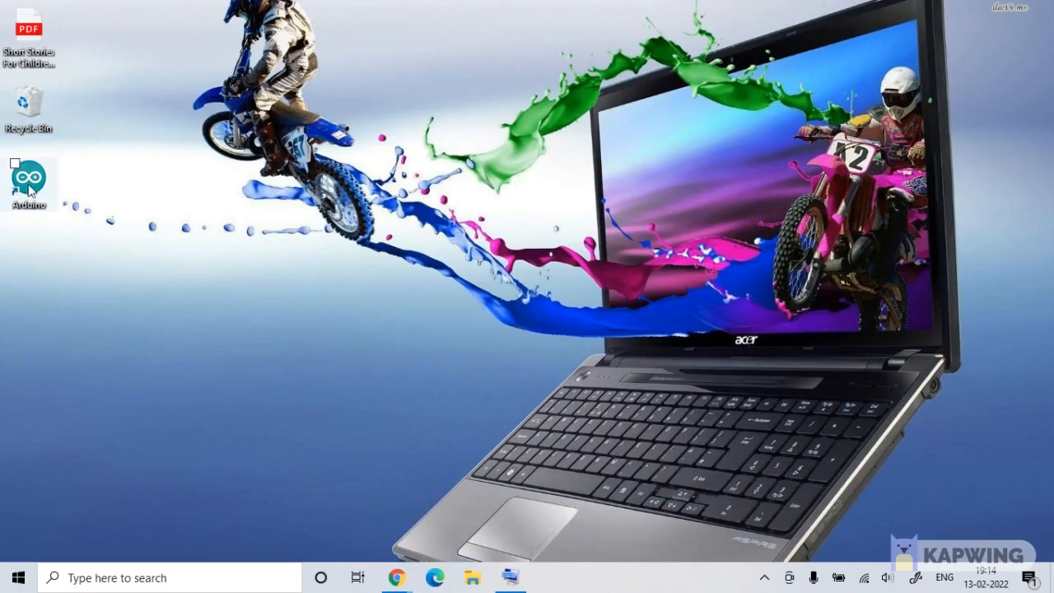
pyautogui.doubleClick(29, 175)
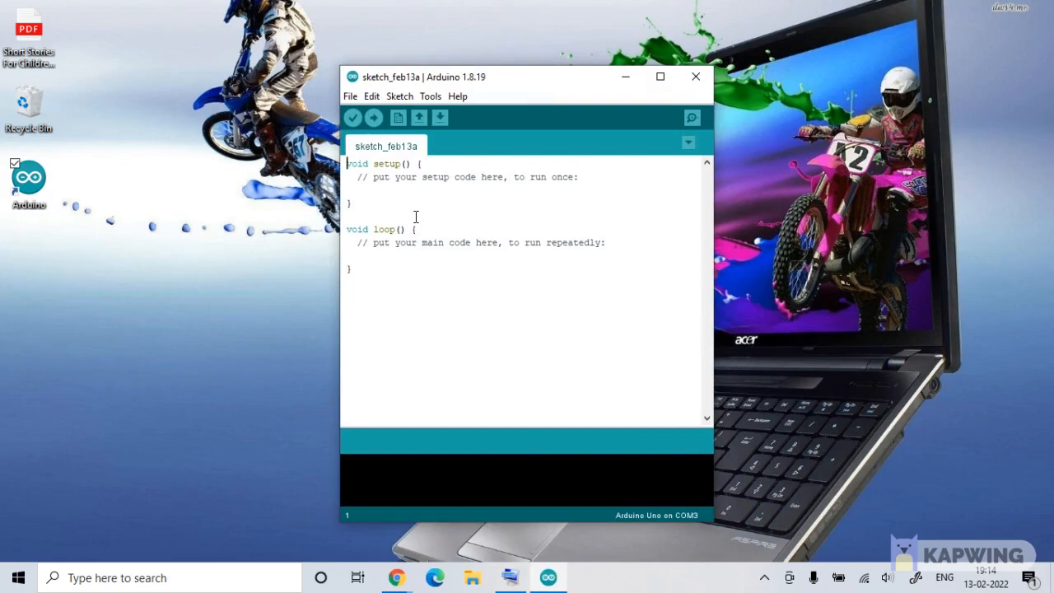
pyautogui.click(348, 189)
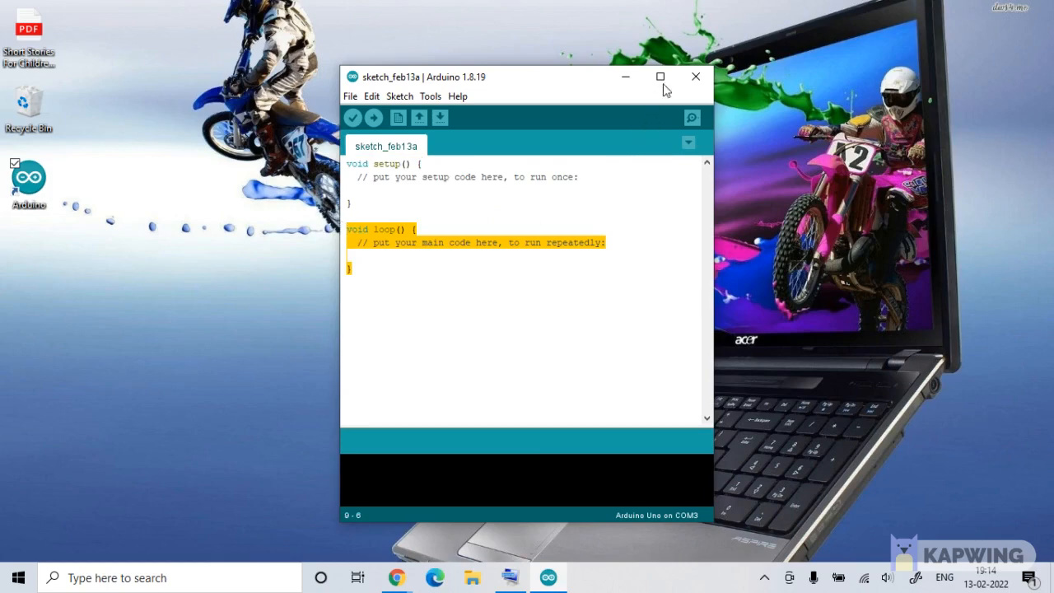
pyautogui.click(660, 75)
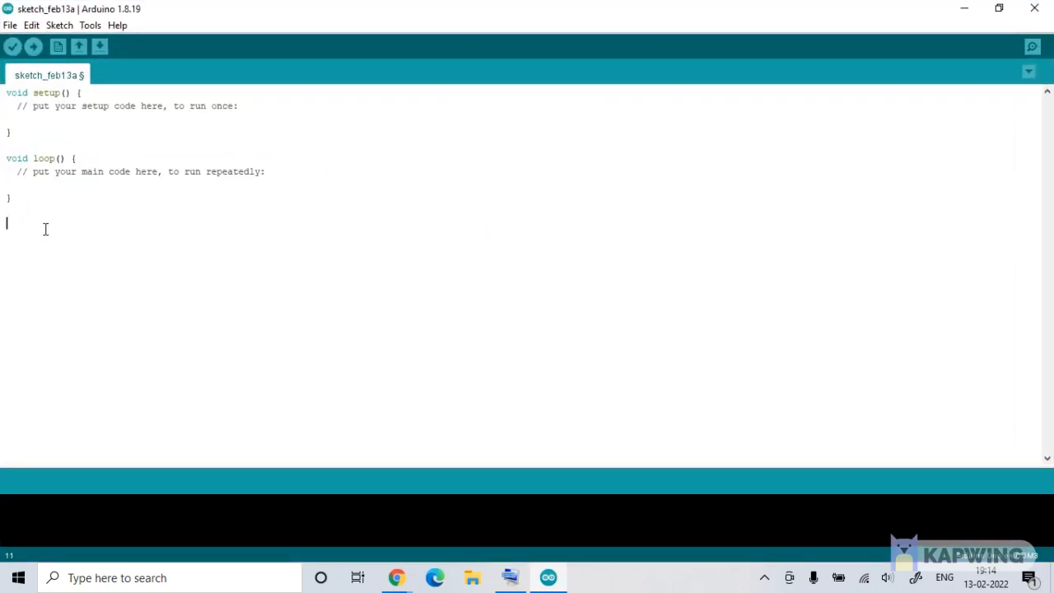
# - Paste the blink code, add 'int ledPin = 10;' on top, and terminate pinMode with a semicolon
pyautogui.press('Return')
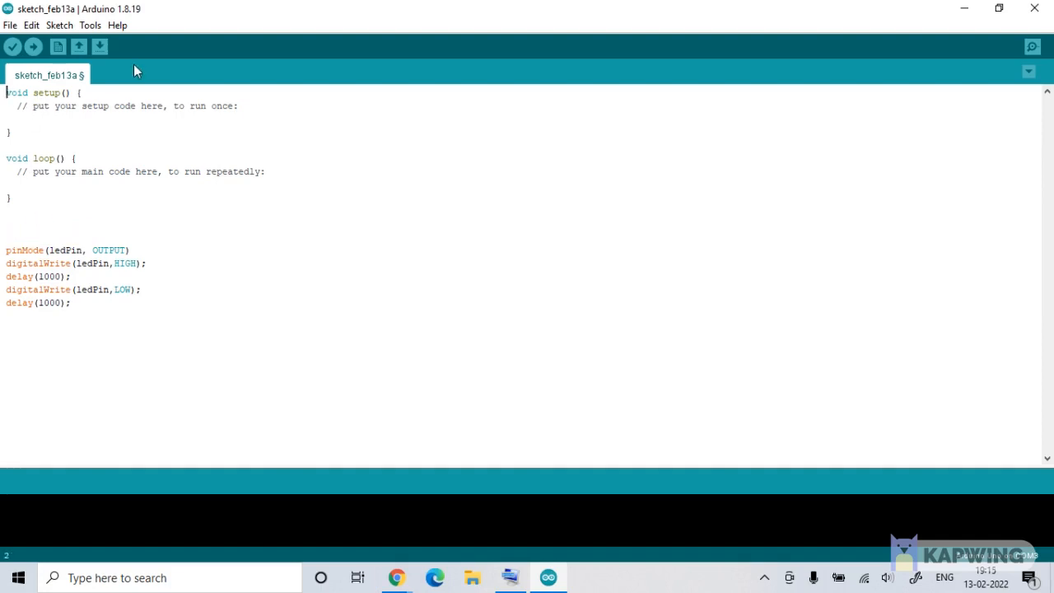
pyautogui.write('int ledPin = 10;')
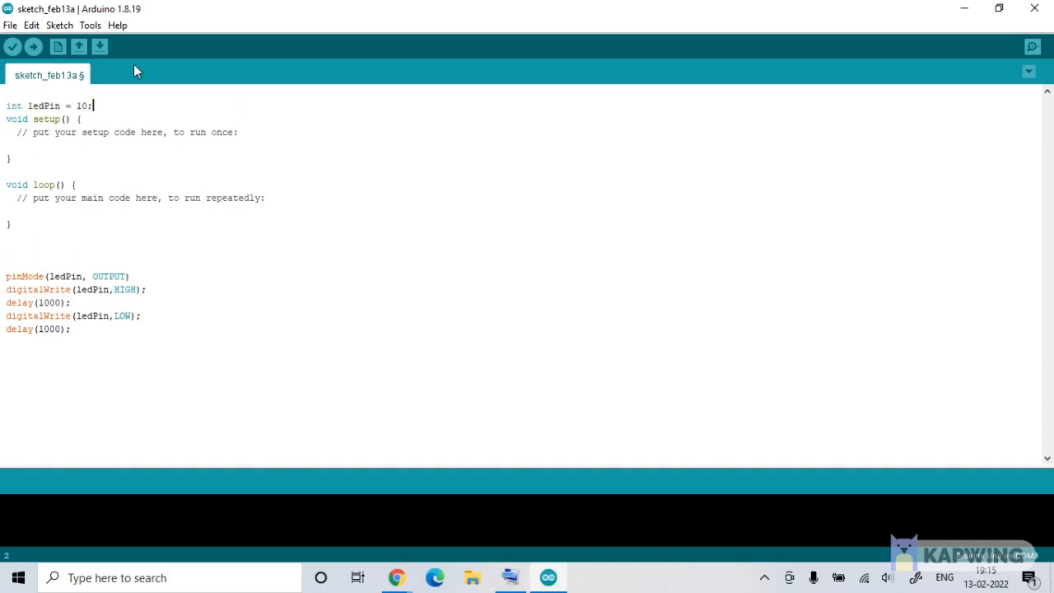
pyautogui.moveTo(85, 185)
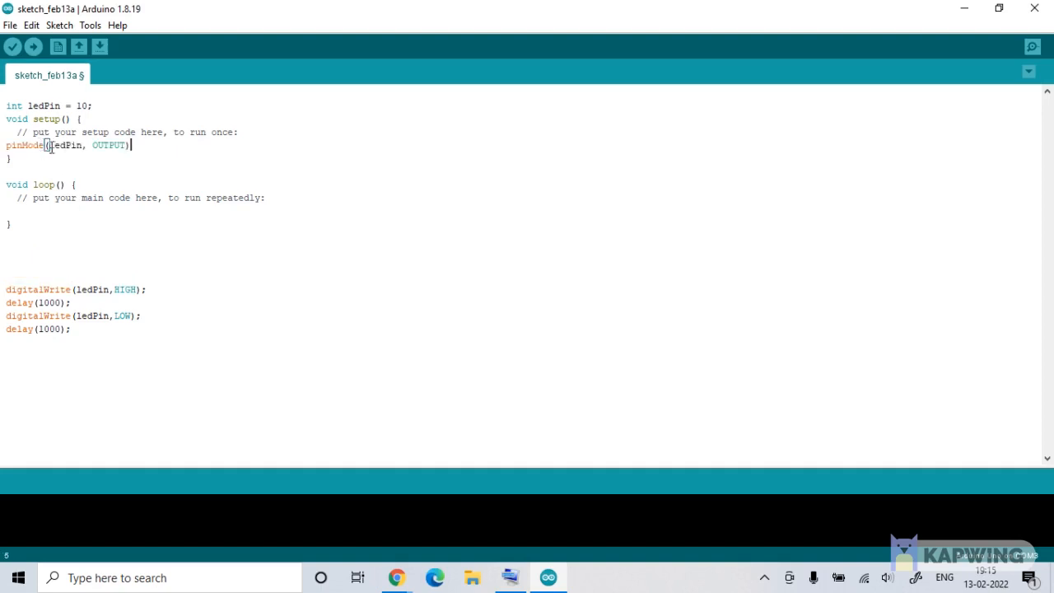
pyautogui.write(';')
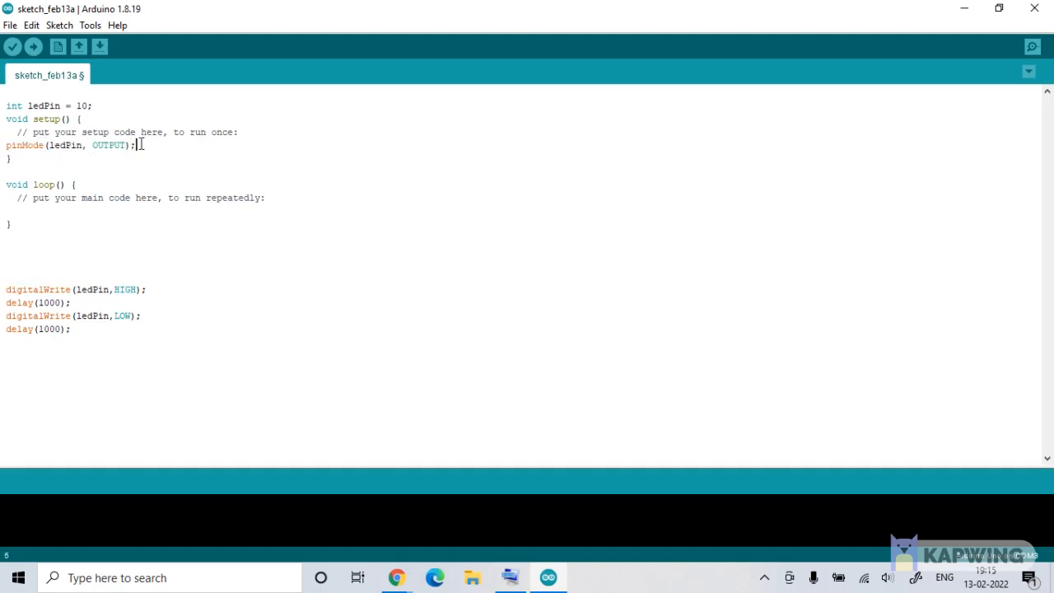
# - Fill loop() with digitalWrite HIGH, delay(1000), digitalWrite LOW, delay(1000)
pyautogui.press('Backspace')
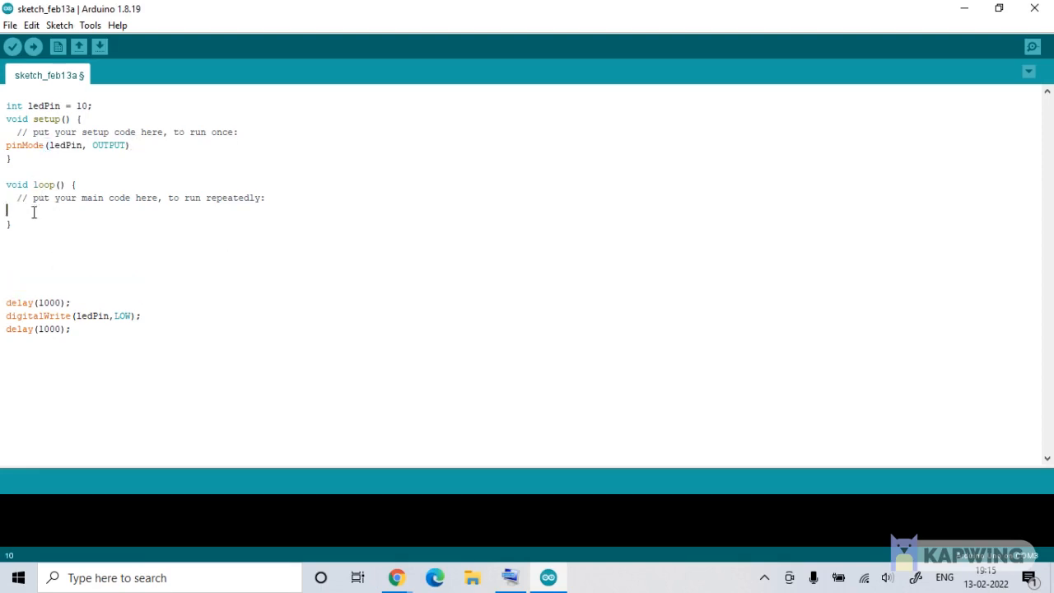
pyautogui.write('digitalWrite(ledPin,HIGH);')
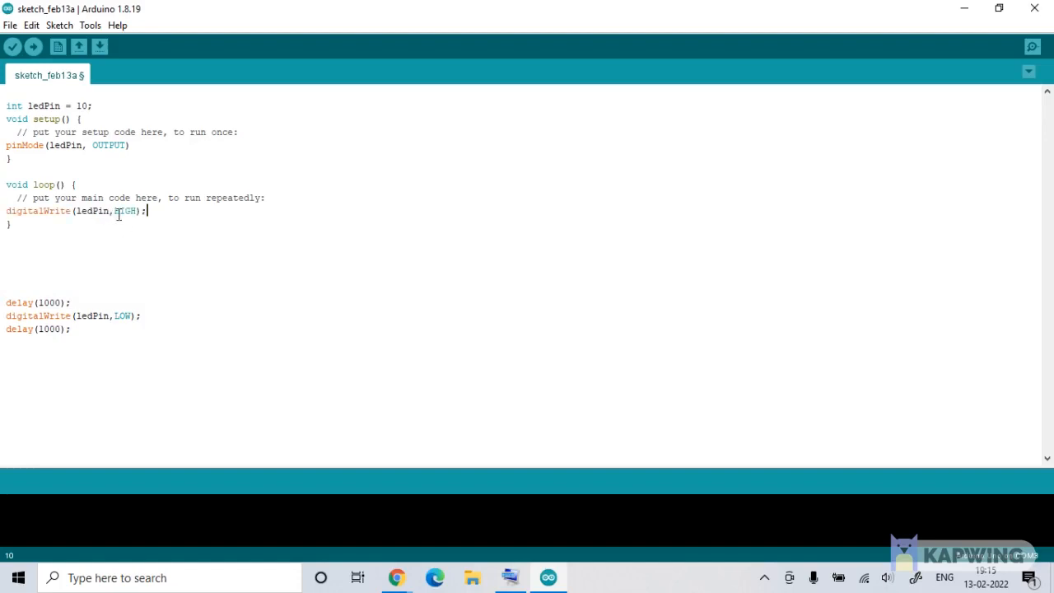
pyautogui.press('Return')
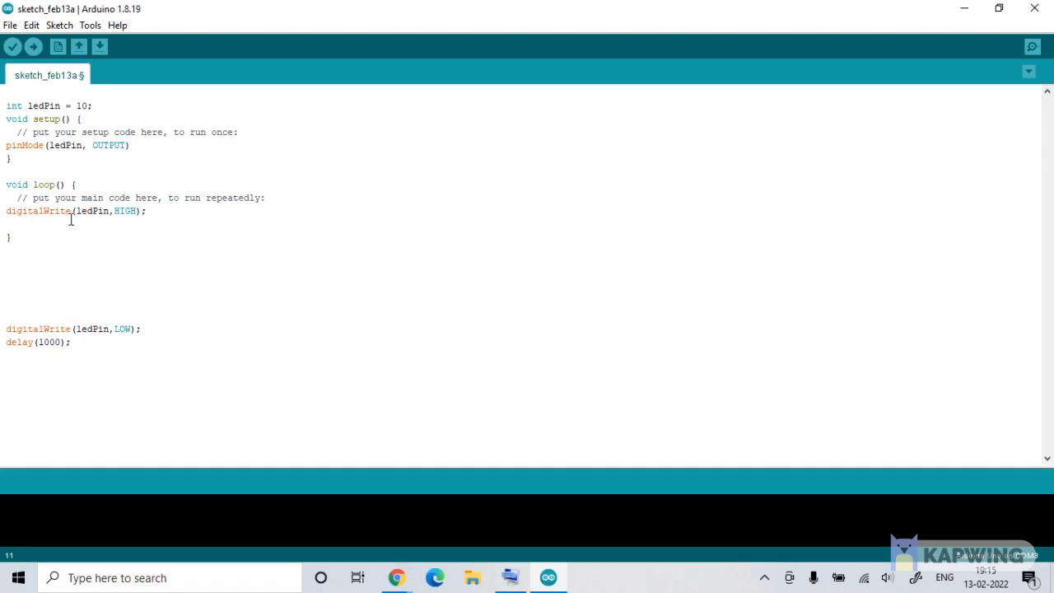
pyautogui.write('delay(1000);')
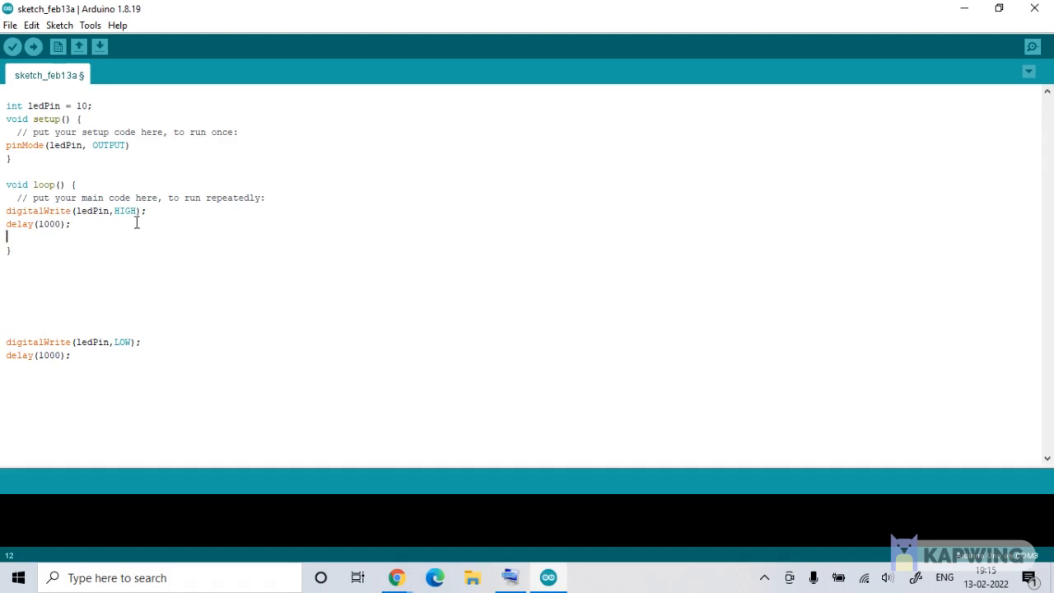
pyautogui.moveTo(99, 272)
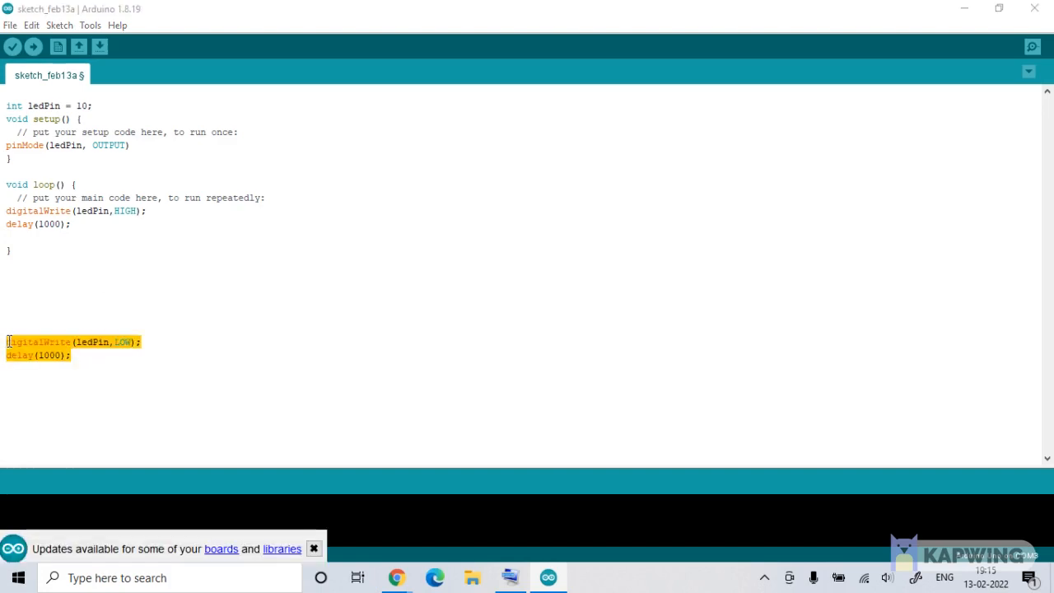
pyautogui.click(30, 240)
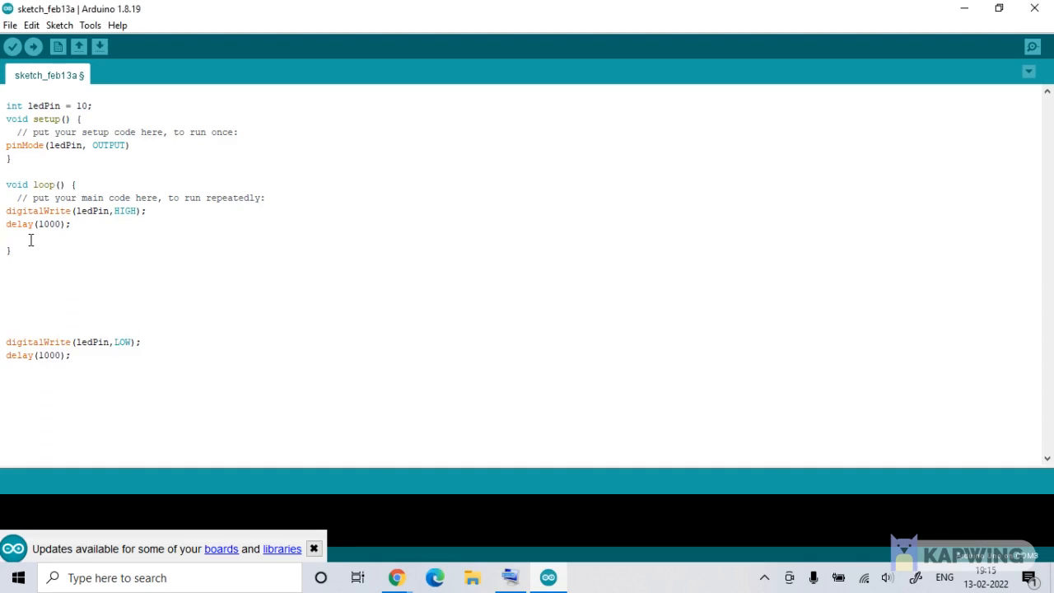
pyautogui.write('delay(1000);')
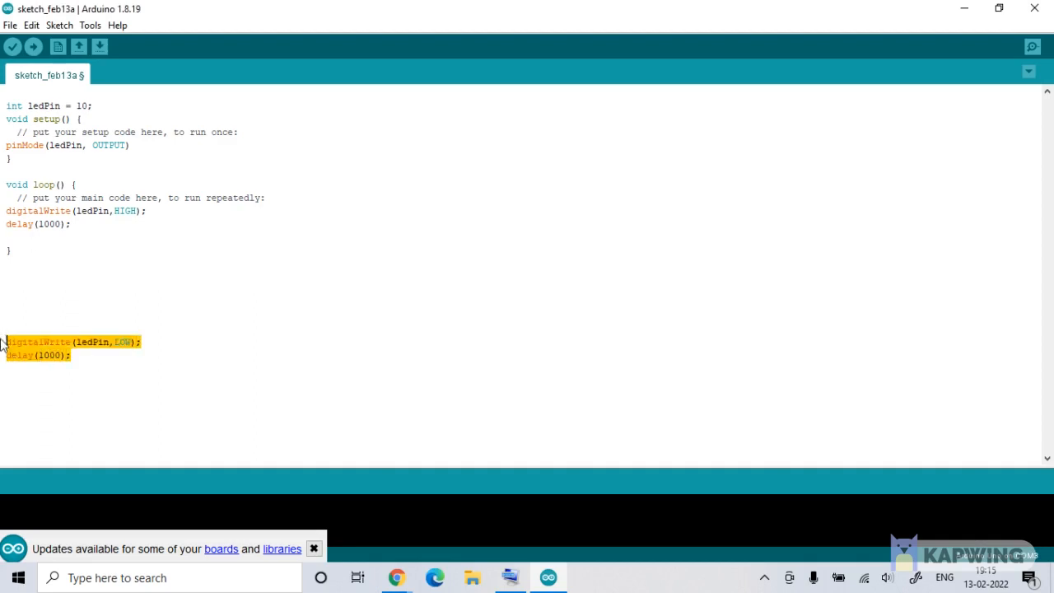
pyautogui.press('Delete')
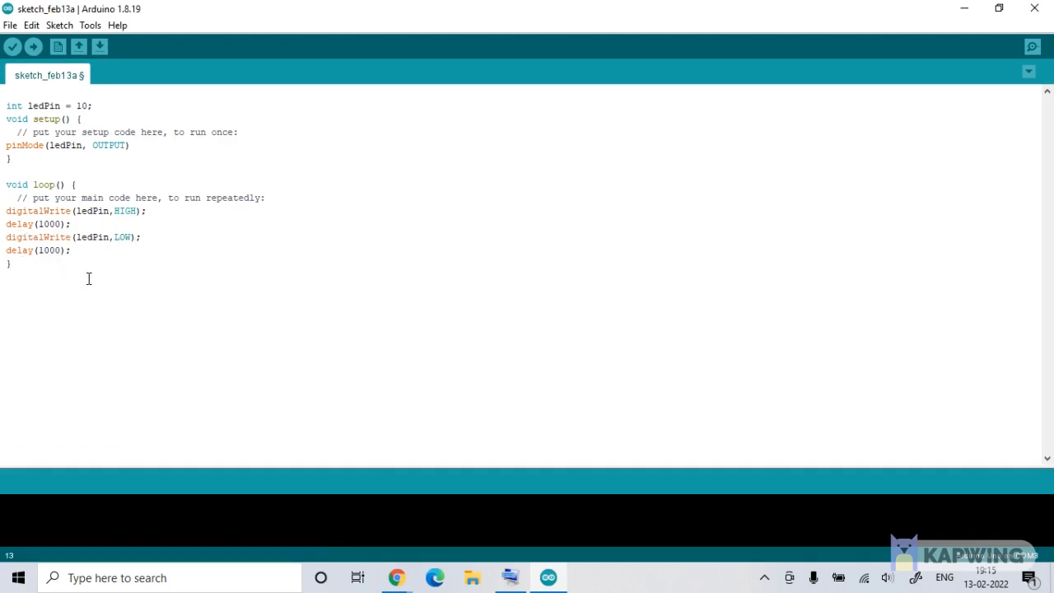
pyautogui.moveTo(10, 25)
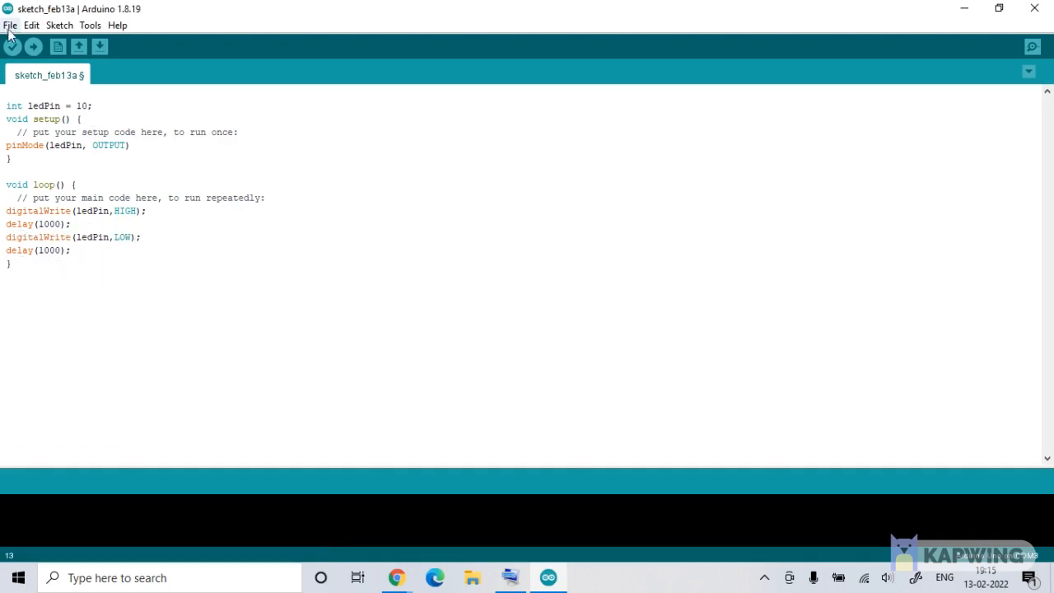
# - Save the sketch as 'First - blinking LED'
pyautogui.click(10, 25)
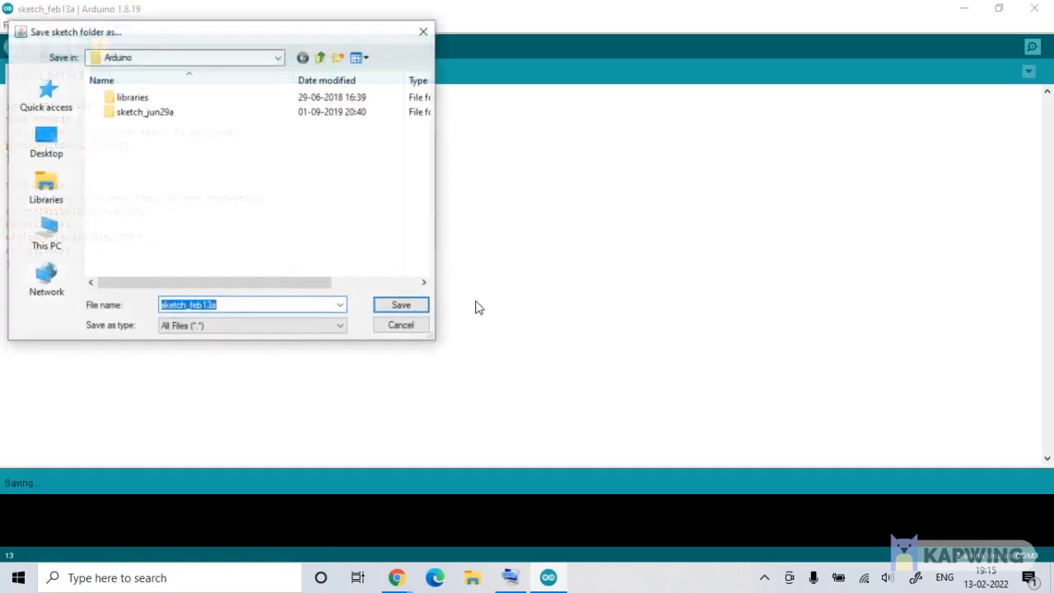
pyautogui.write('First - blinking LED')
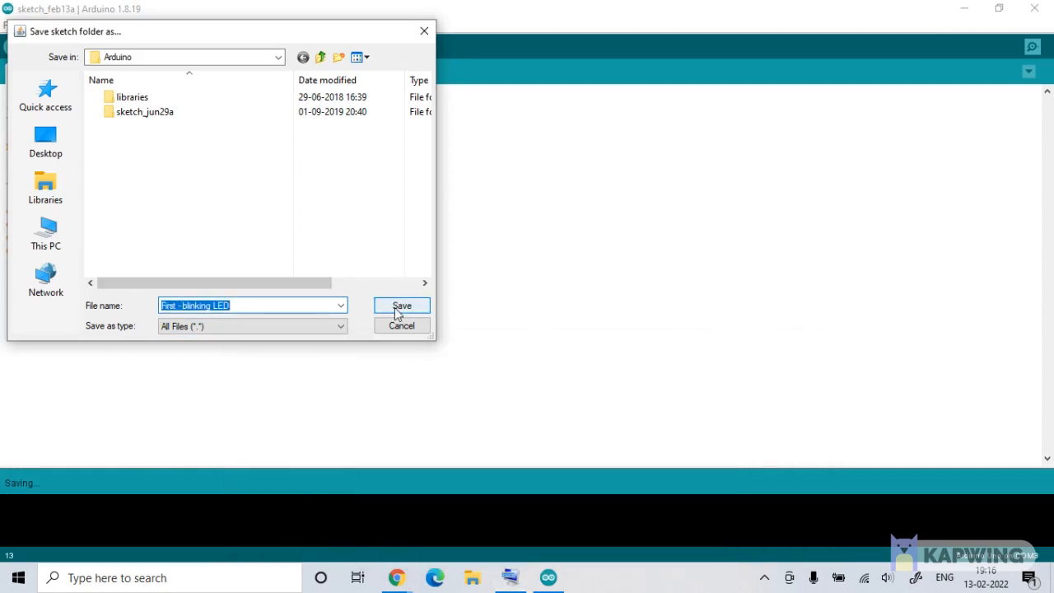
pyautogui.click(402, 306)
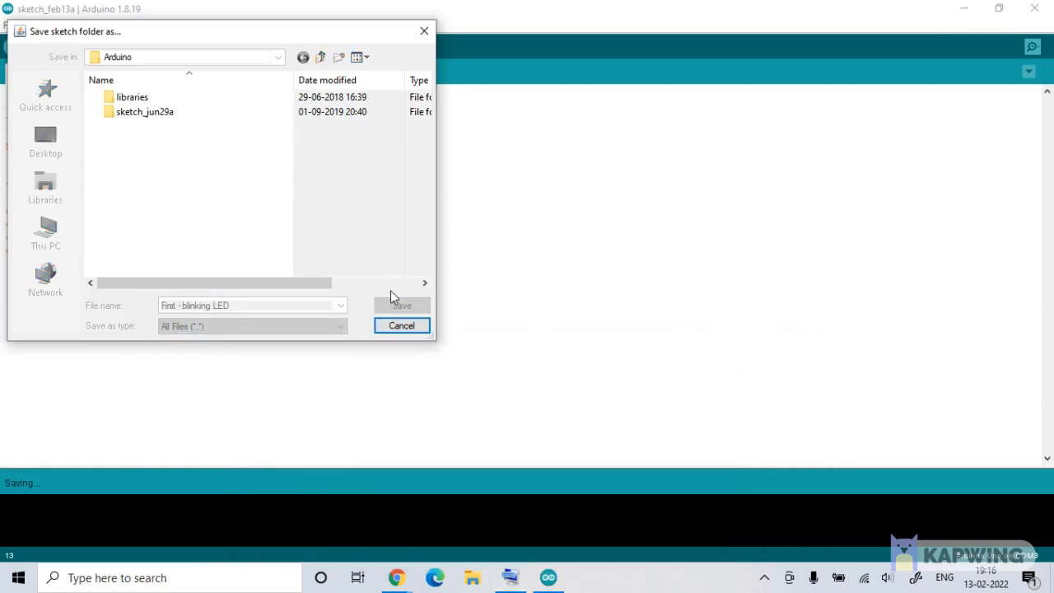
pyautogui.click(402, 305)
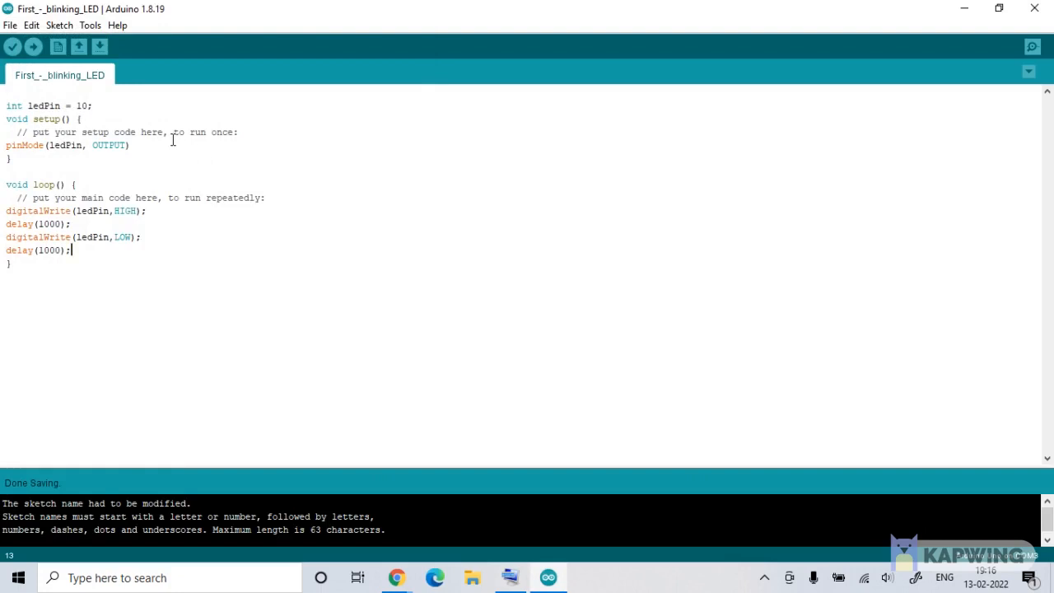
pyautogui.moveTo(33, 47)
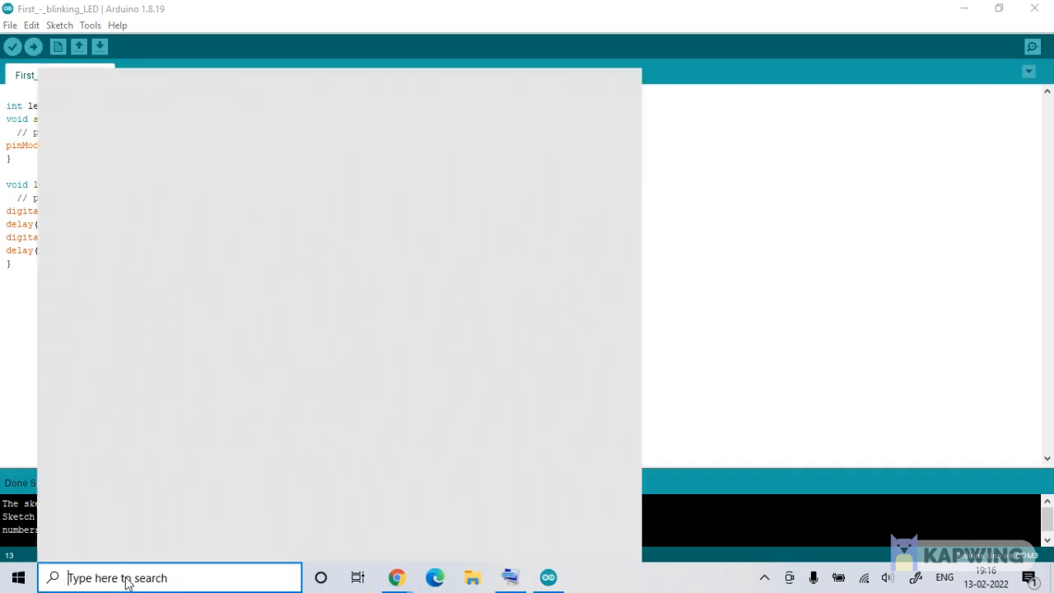
# - Search Windows for 'this PC' and choose Manage from its context menu
pyautogui.write('this')
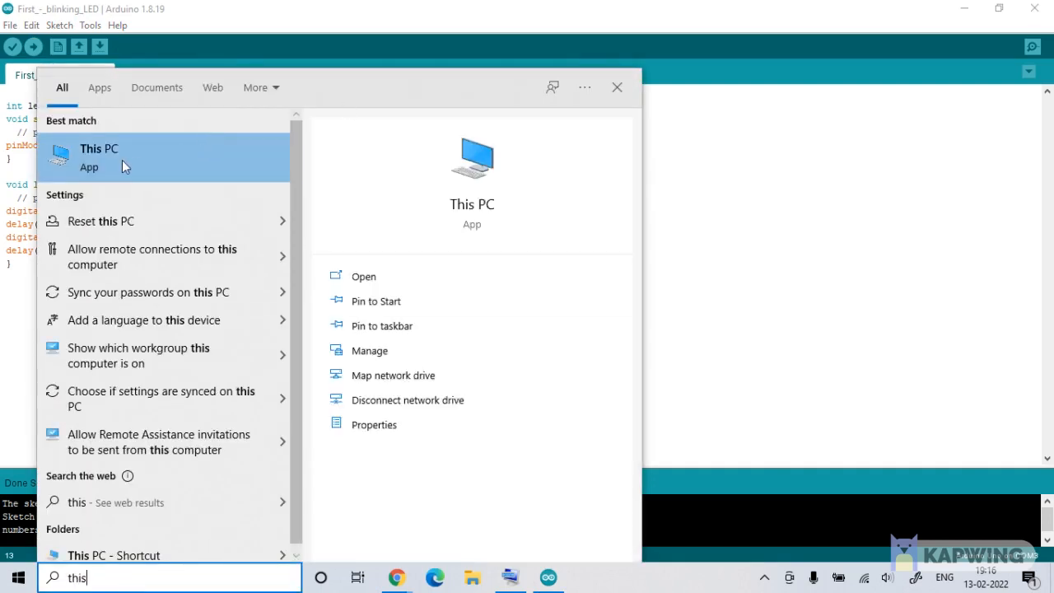
pyautogui.rightClick(99, 156)
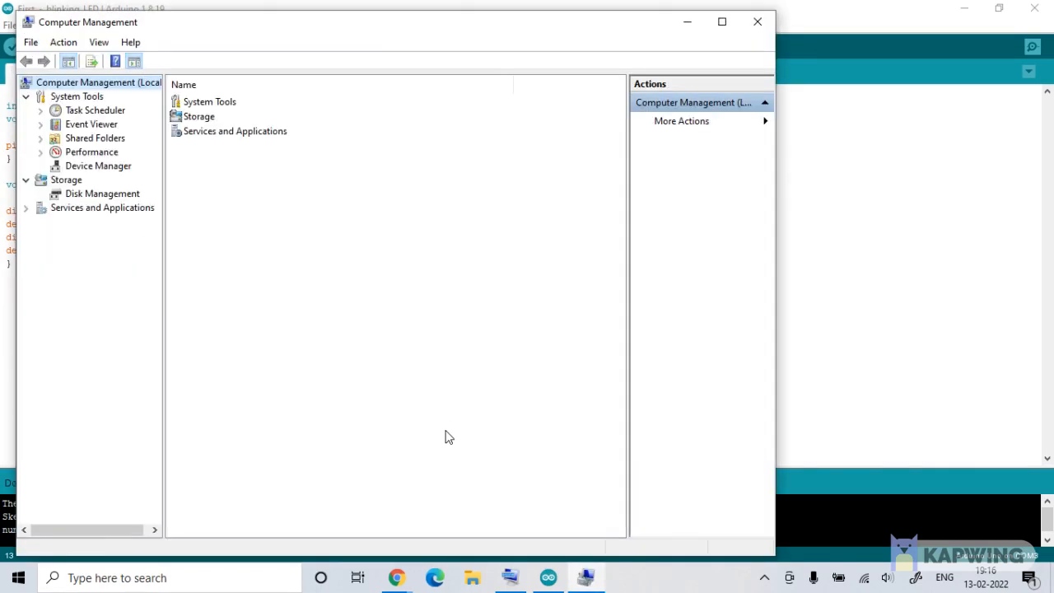
# - Open Device Manager and expand Ports (COM & LPT) to find Arduino Uno on COM3
pyautogui.click(98, 166)
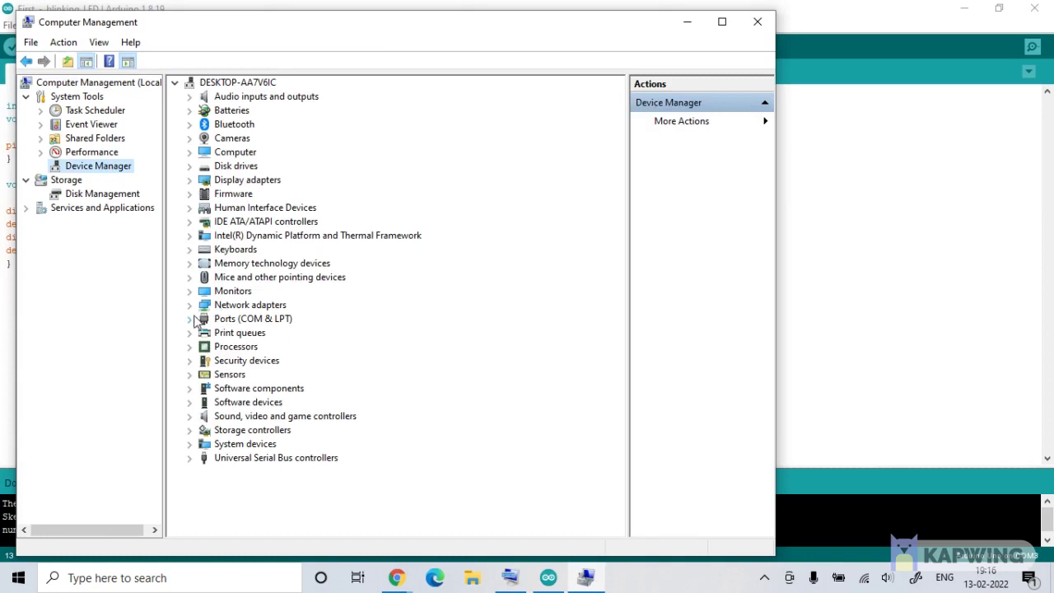
pyautogui.click(190, 319)
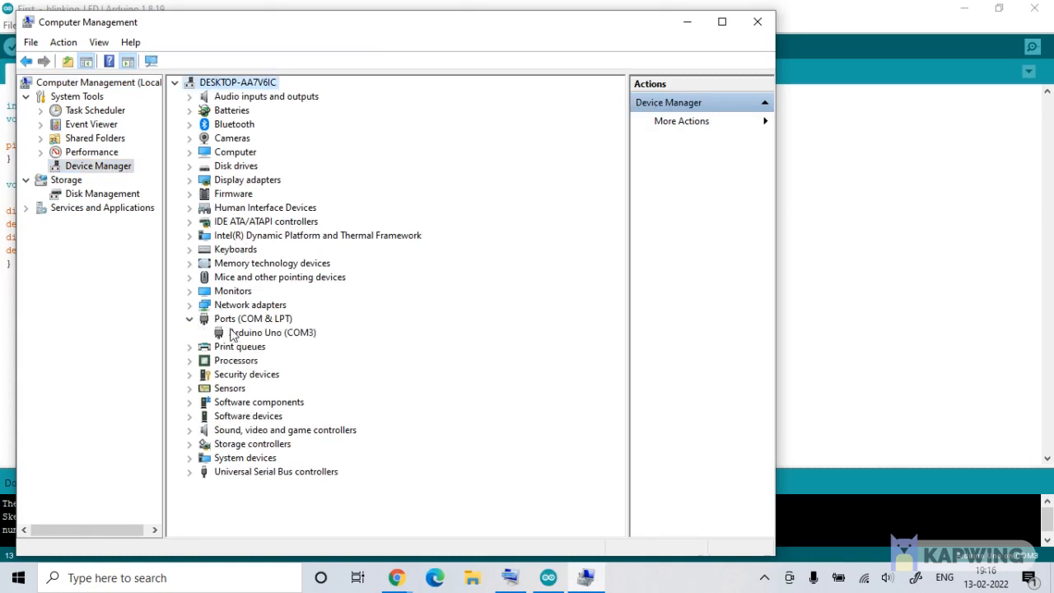
pyautogui.moveTo(307, 346)
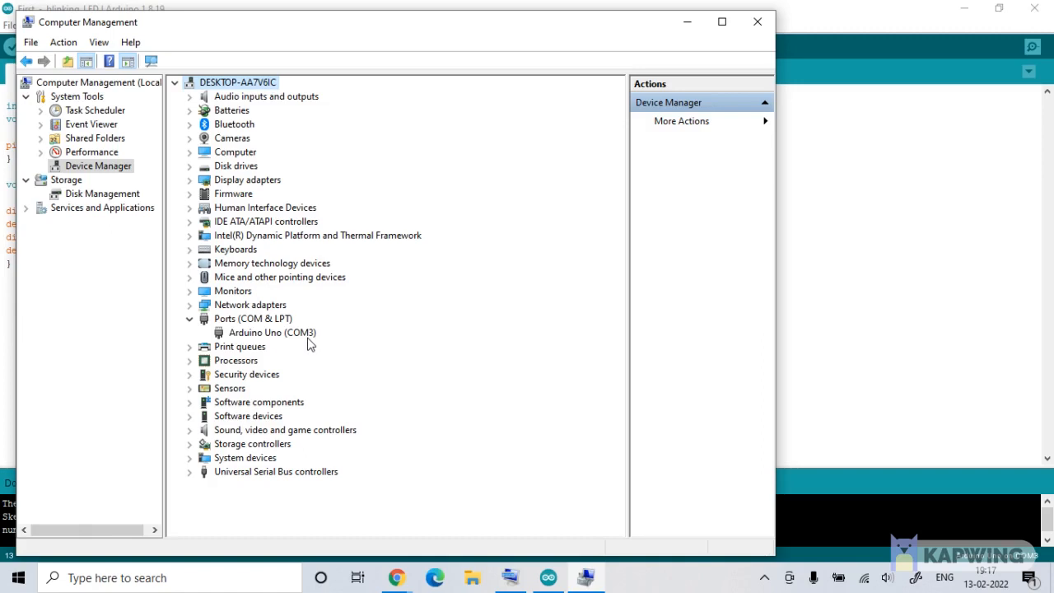
pyautogui.click(189, 319)
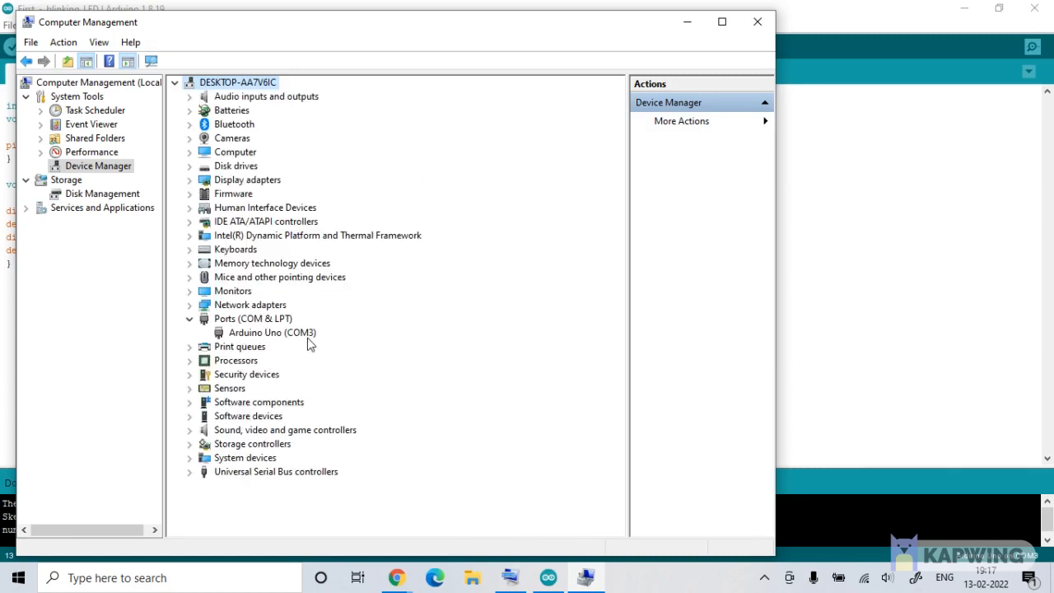
pyautogui.moveTo(296, 349)
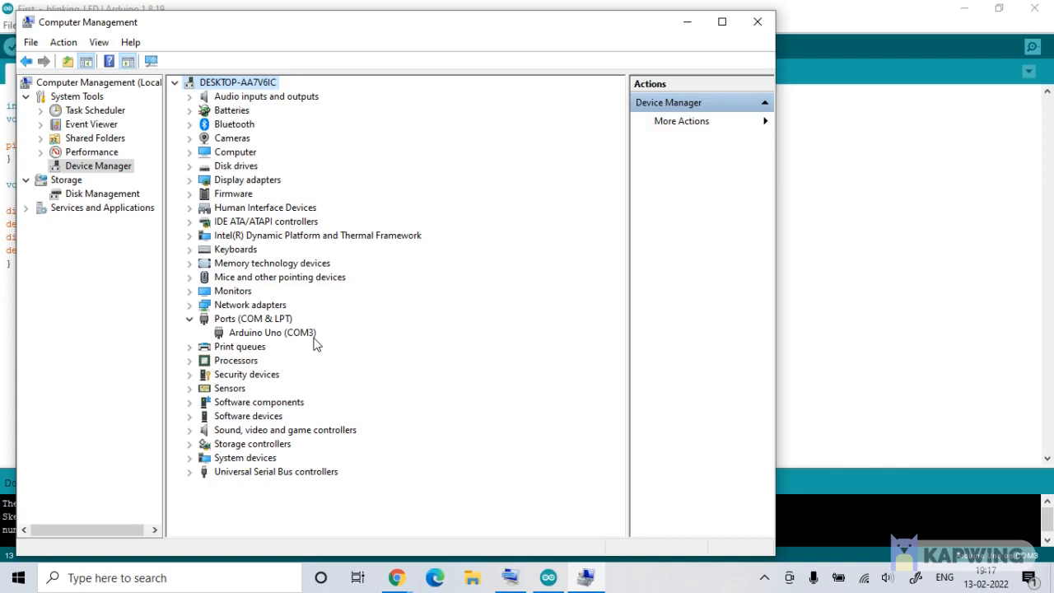
pyautogui.moveTo(688, 22)
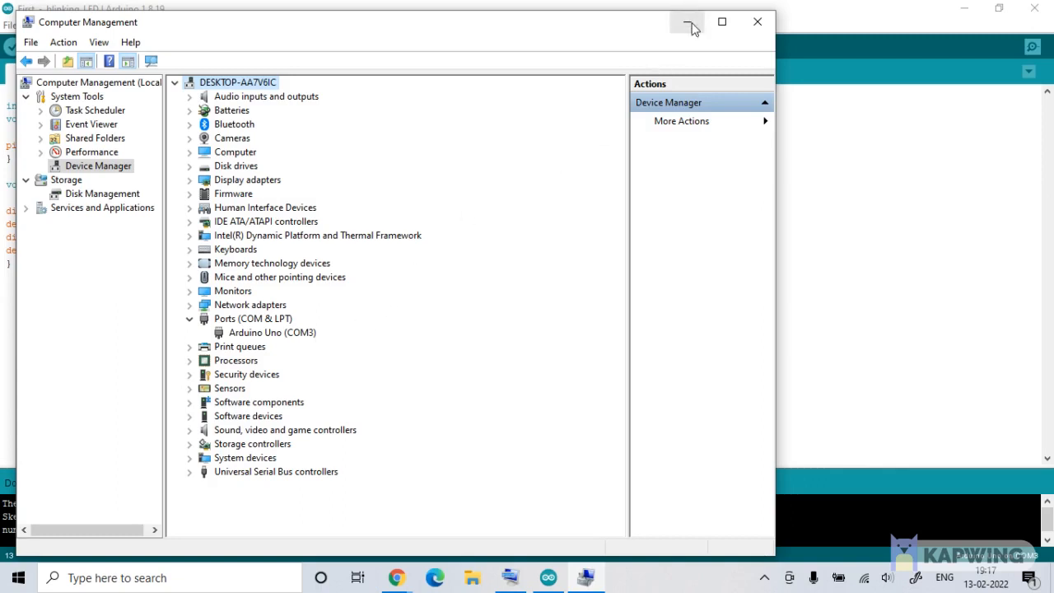
pyautogui.moveTo(688, 22)
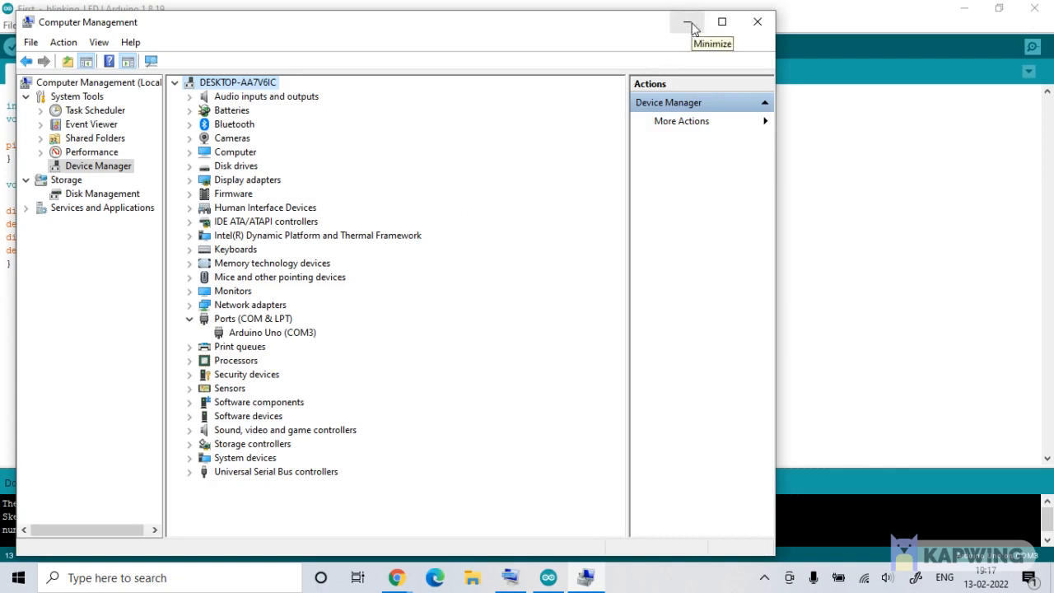
# - Minimize Computer Management and attempt an upload from Arduino IDE, hitting a missing-semicolon error
pyautogui.click(688, 22)
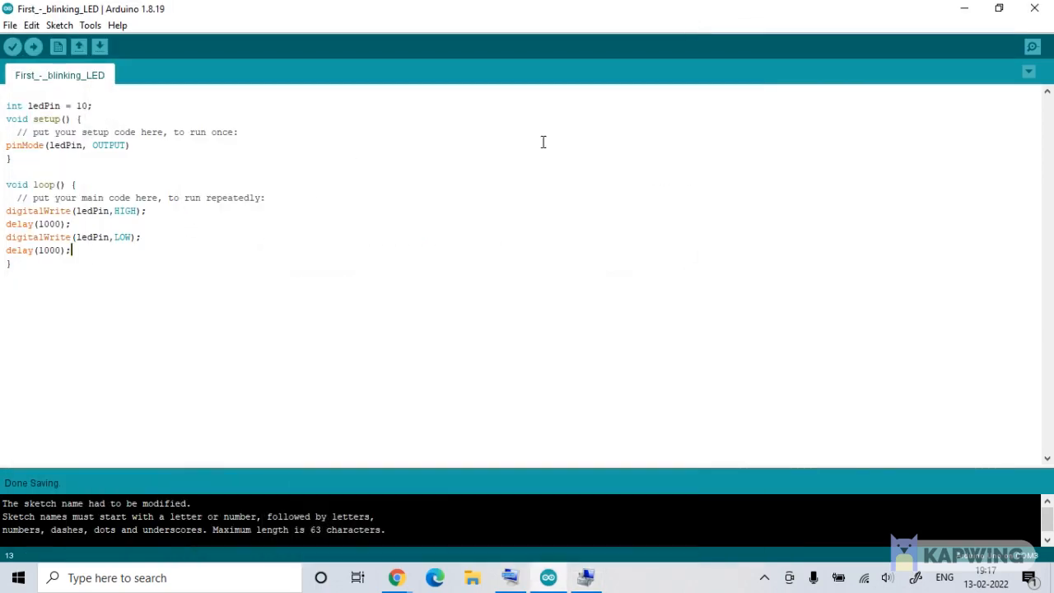
pyautogui.click(90, 25)
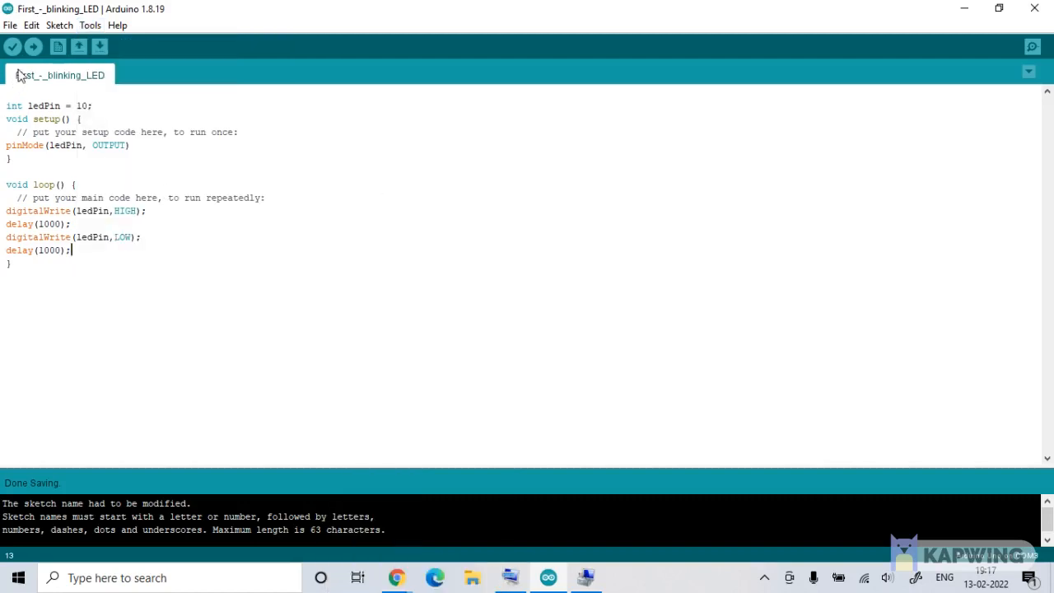
pyautogui.moveTo(34, 47)
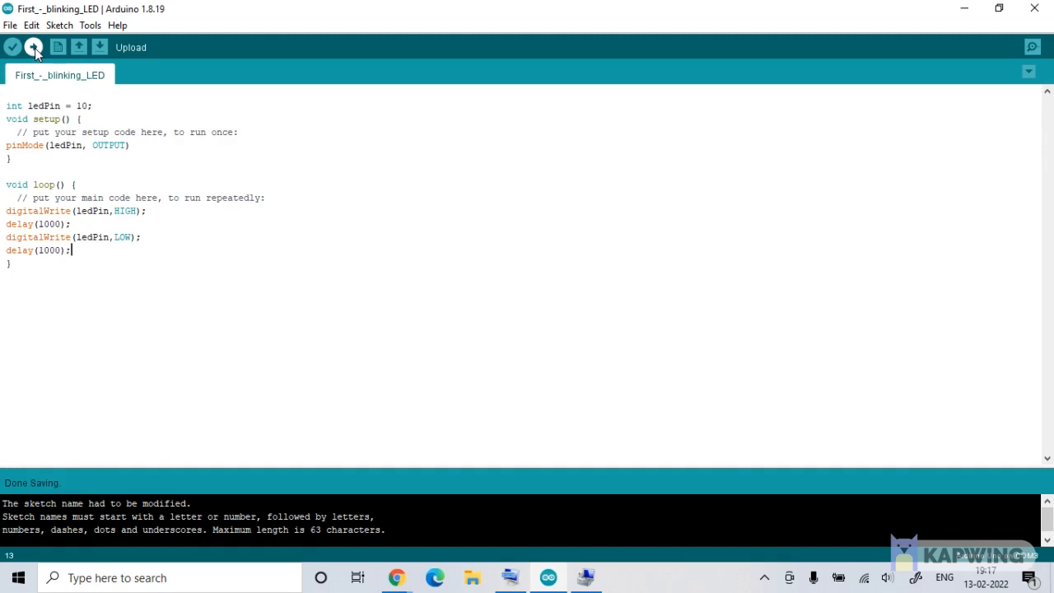
pyautogui.click(34, 47)
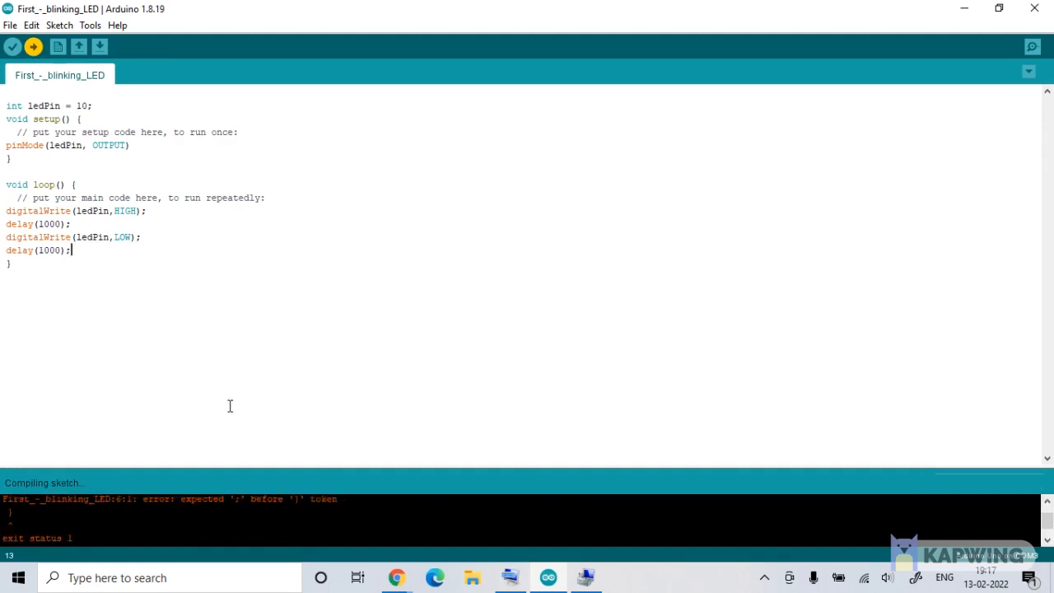
# - Add the missing semicolon after pinMode(ledPin, OUTPUT) and save the sketch
pyautogui.click(12, 46)
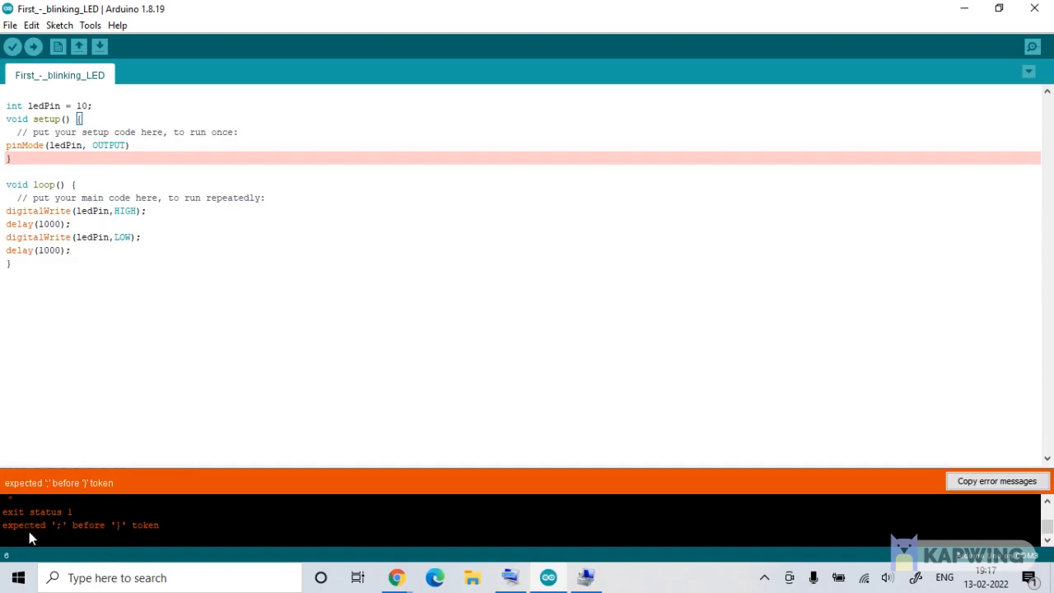
pyautogui.moveTo(68, 534)
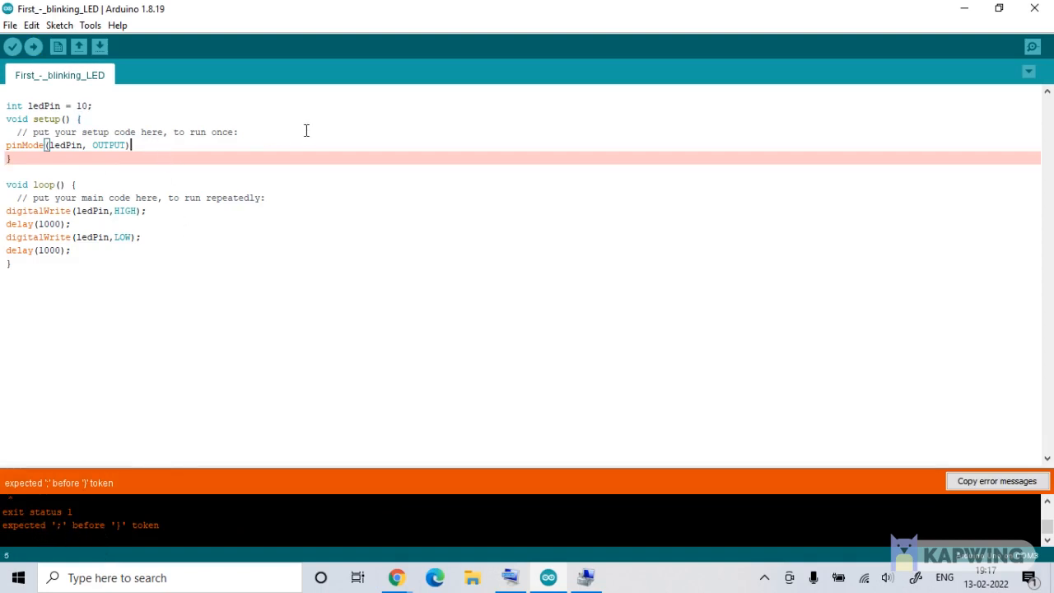
pyautogui.write(';')
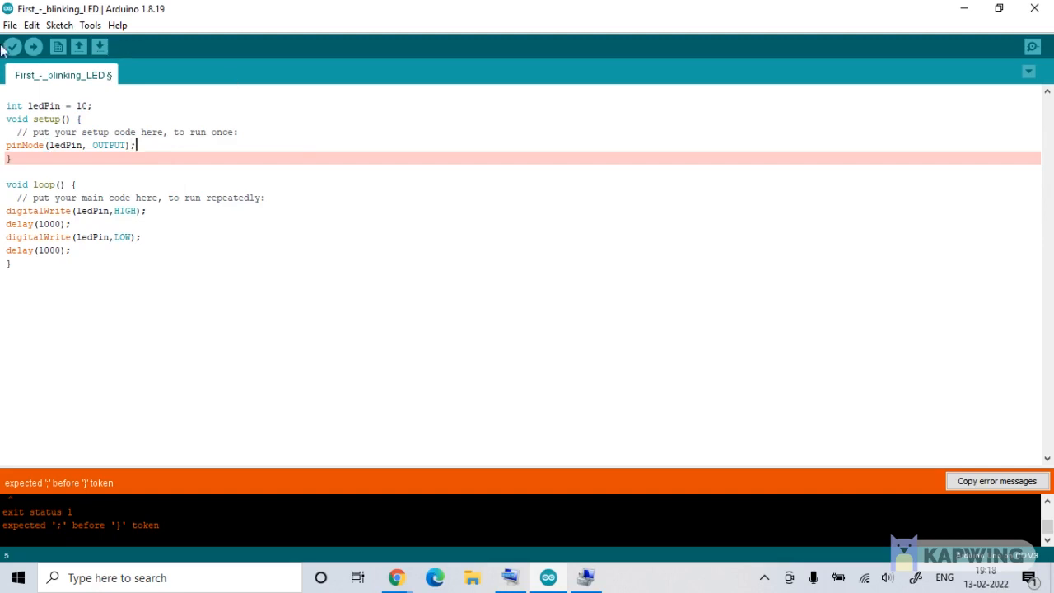
pyautogui.click(33, 46)
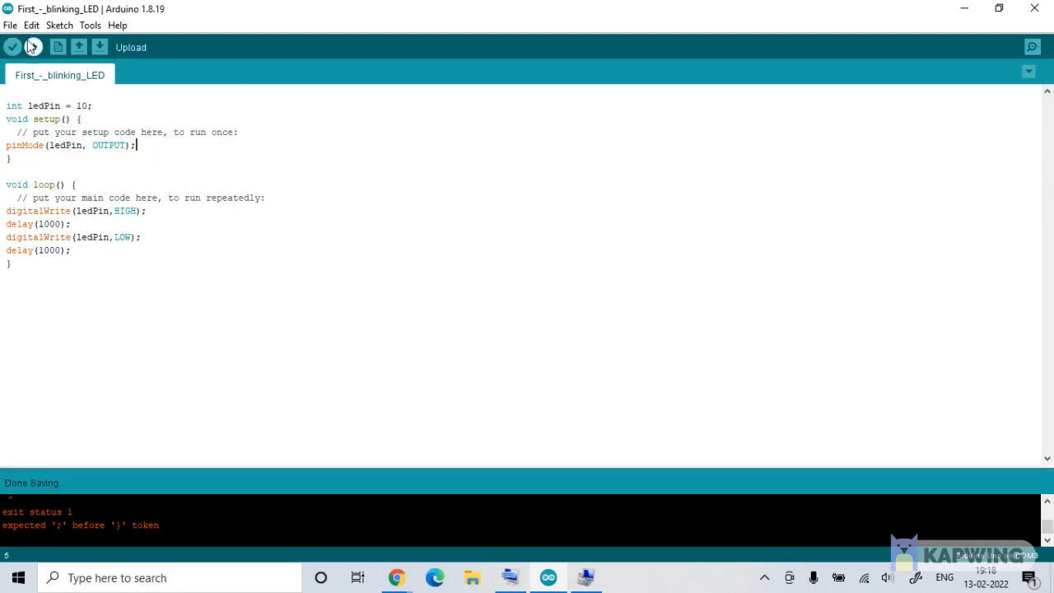
# - Upload the corrected blink sketch to the Arduino Uno until it reports Done uploading (936 bytes)
pyautogui.click(33, 47)
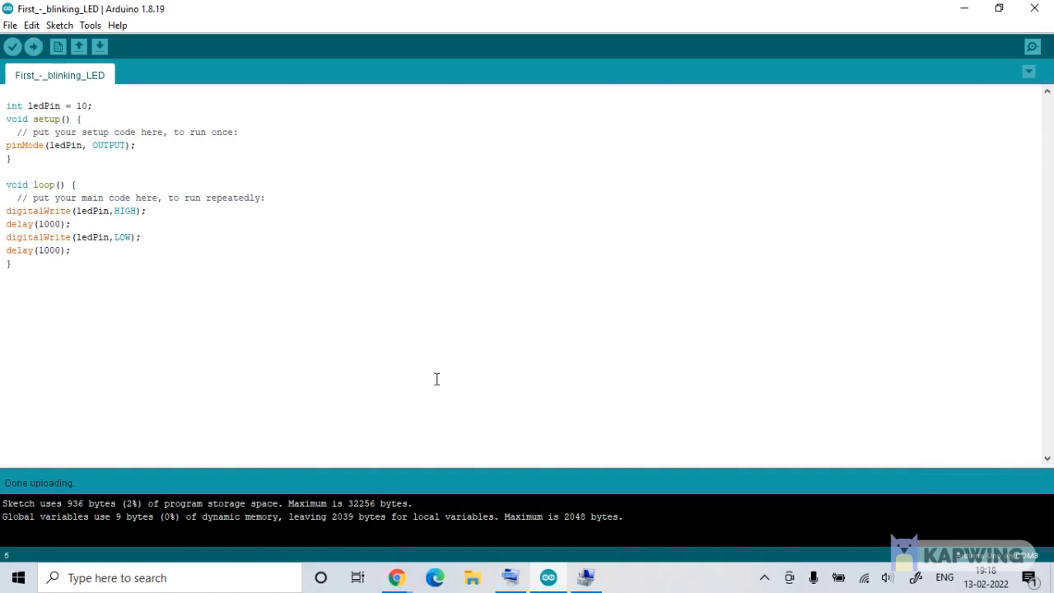
pyautogui.moveTo(4, 461)
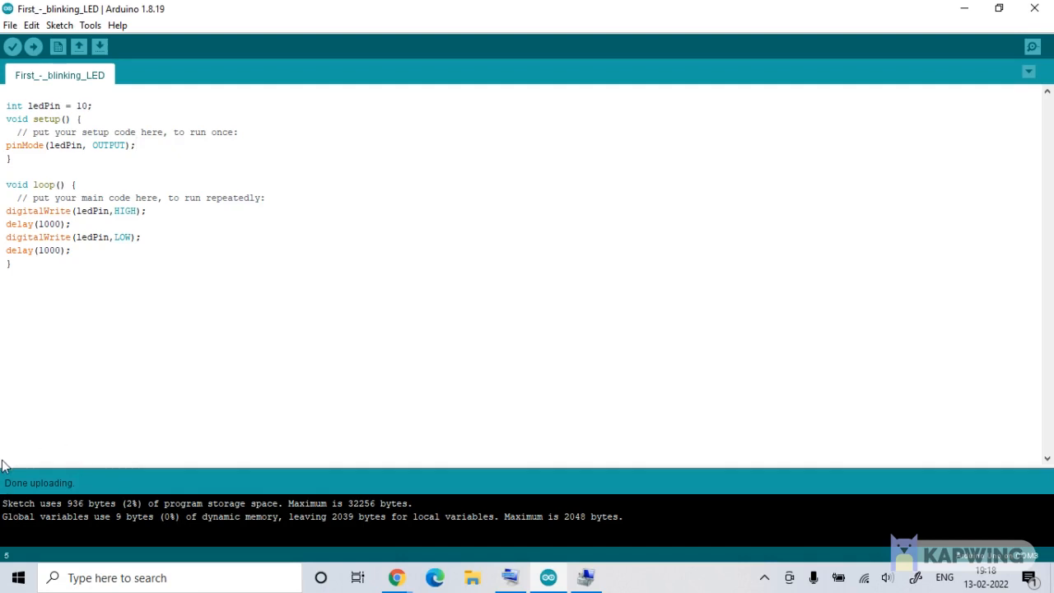
pyautogui.moveTo(85, 459)
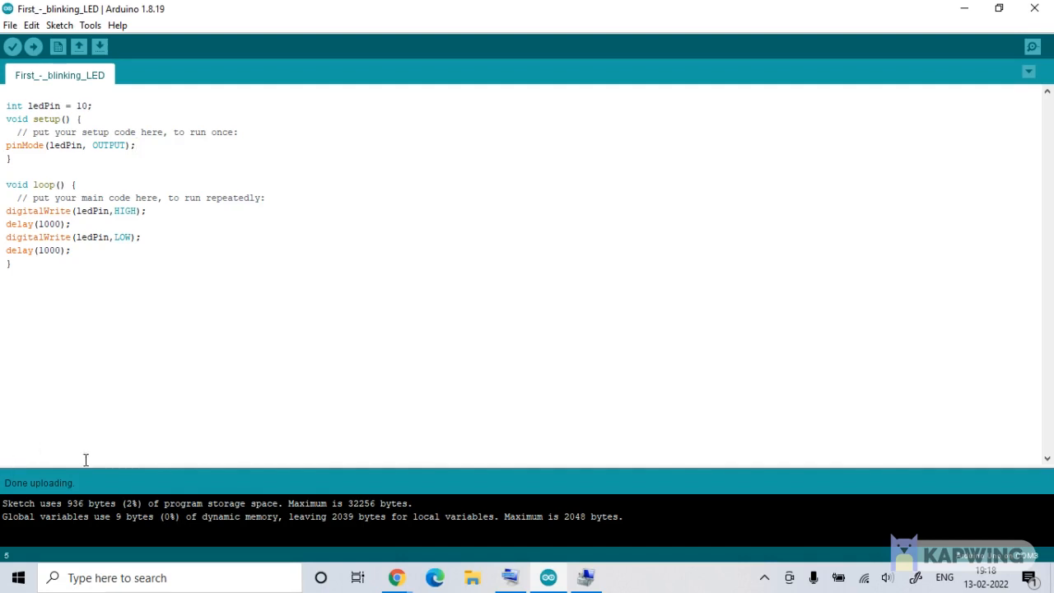
pyautogui.click(70, 250)
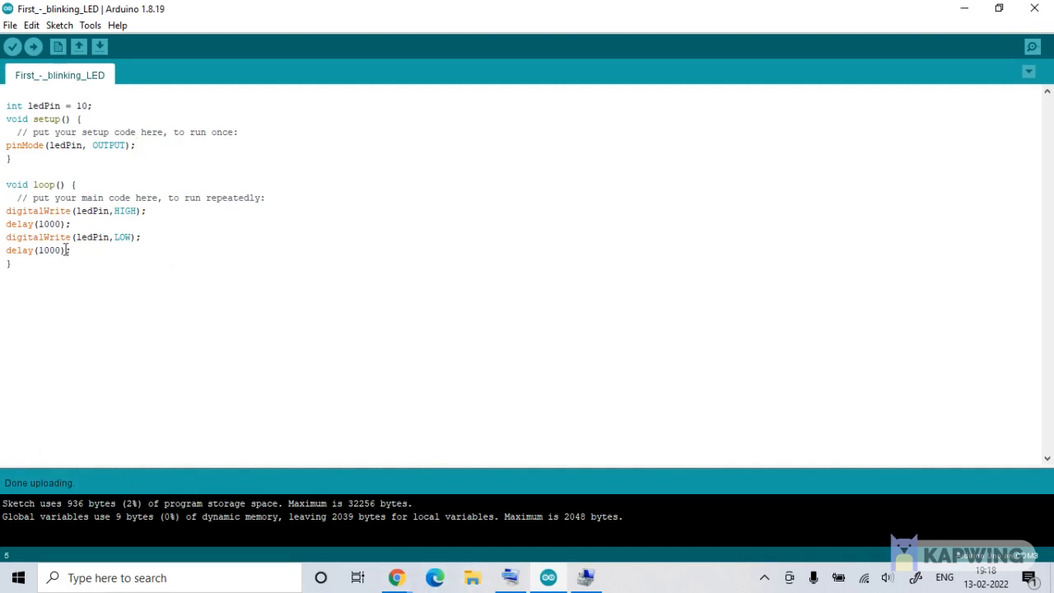